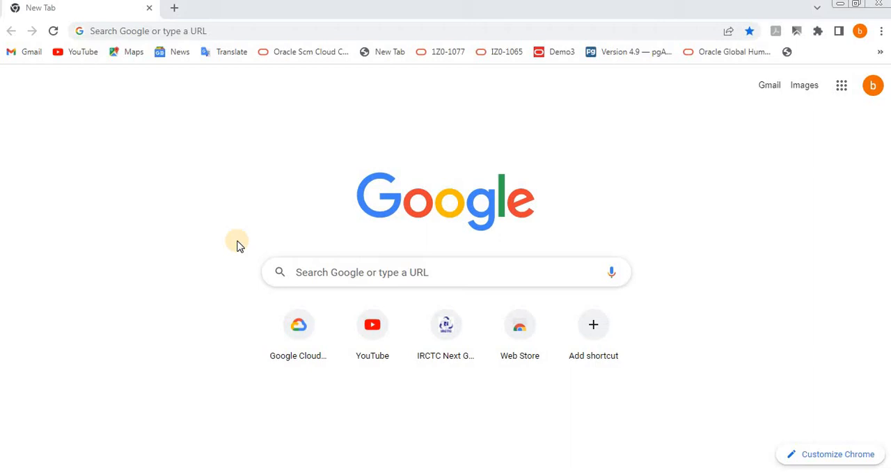
mouse_move(209, 174)
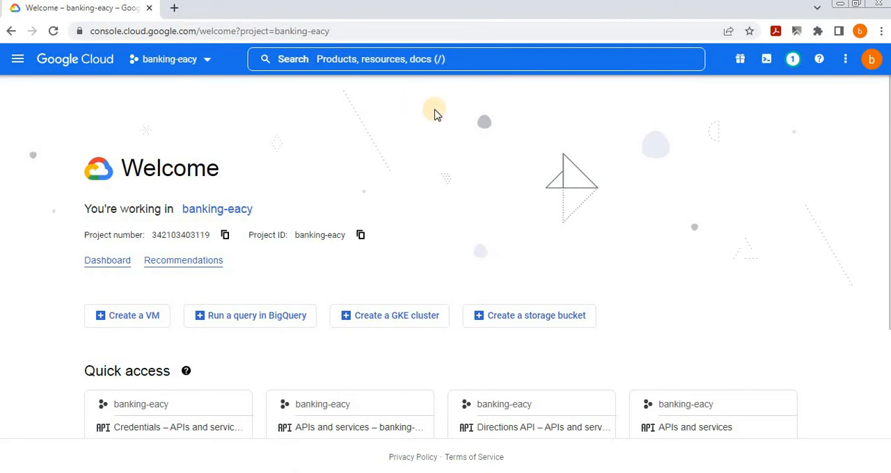
mouse_move(135, 130)
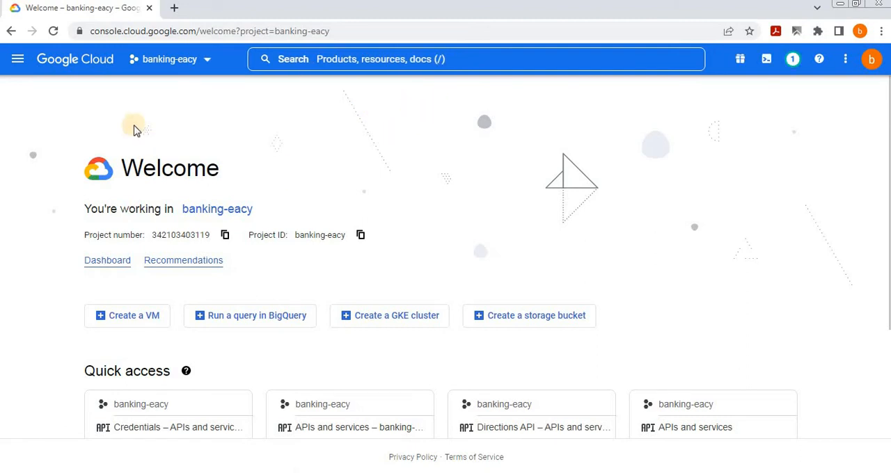
mouse_move(52, 75)
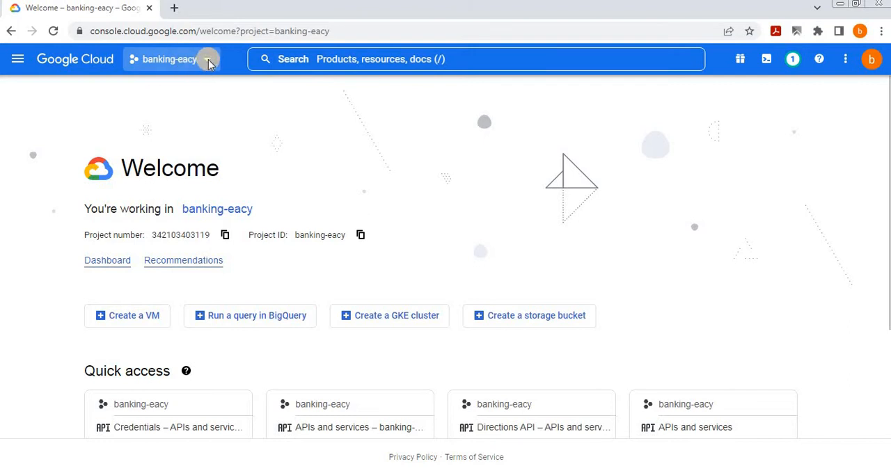
Step: Start a new project, replace the default name with GoogleMapsDemo, and create it
click(170, 59)
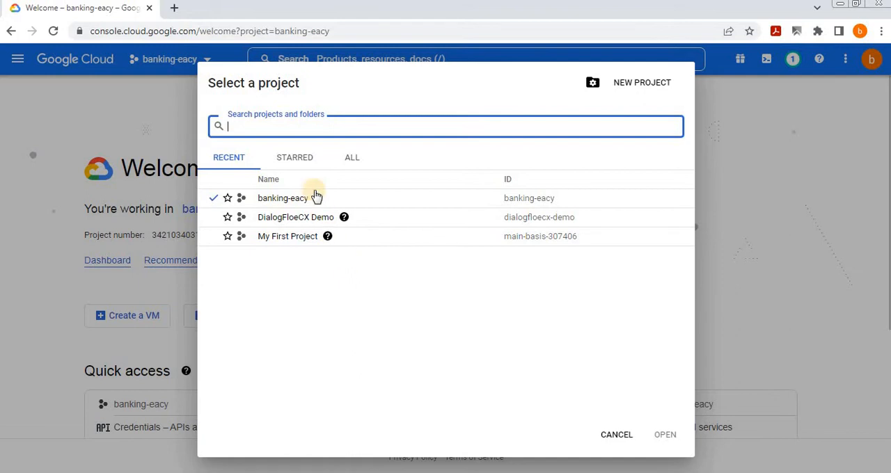
mouse_move(641, 82)
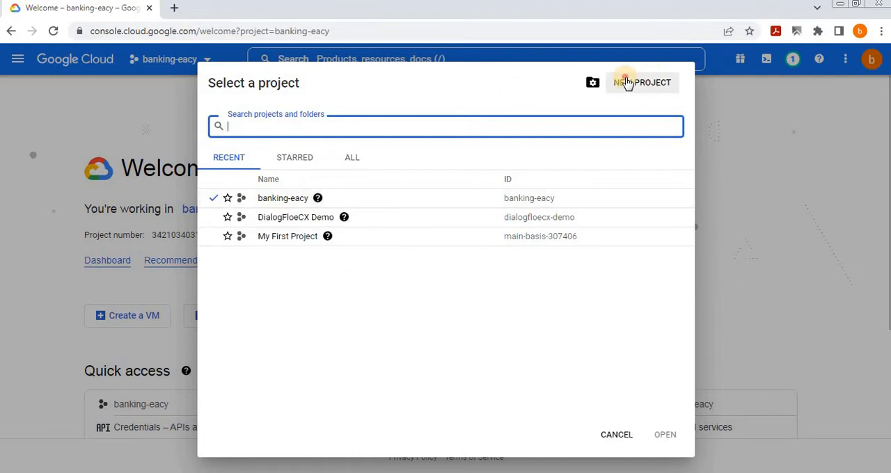
click(641, 82)
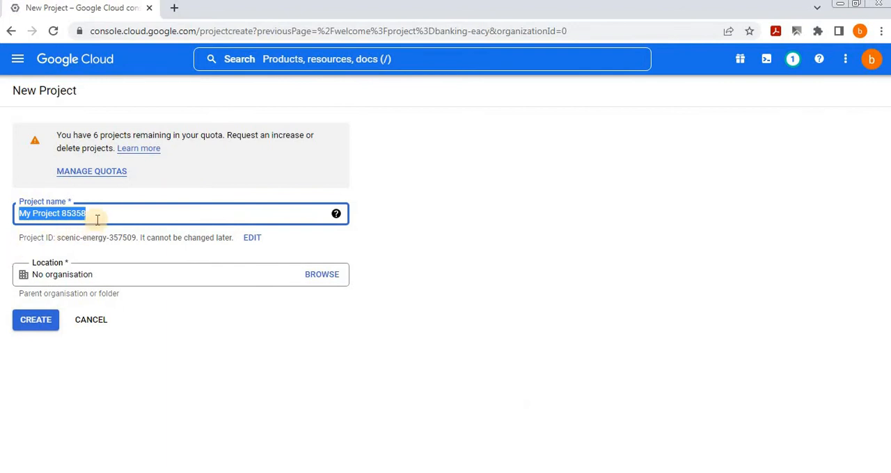
key(Delete)
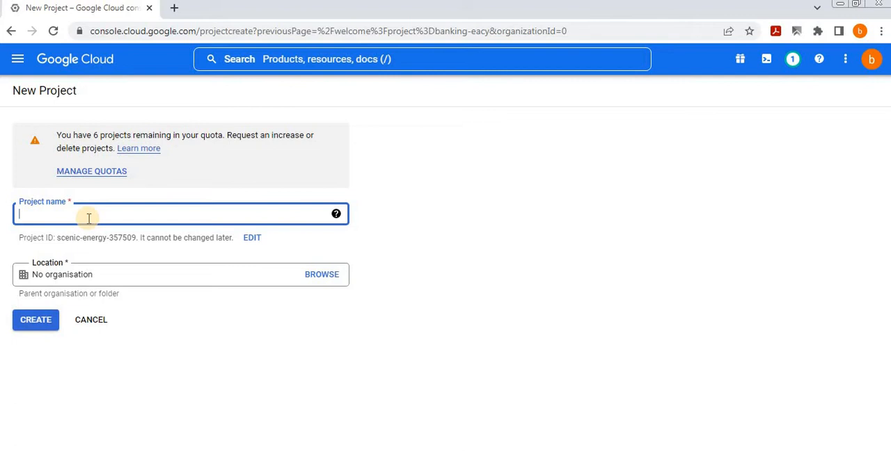
text(GoogleMaps)
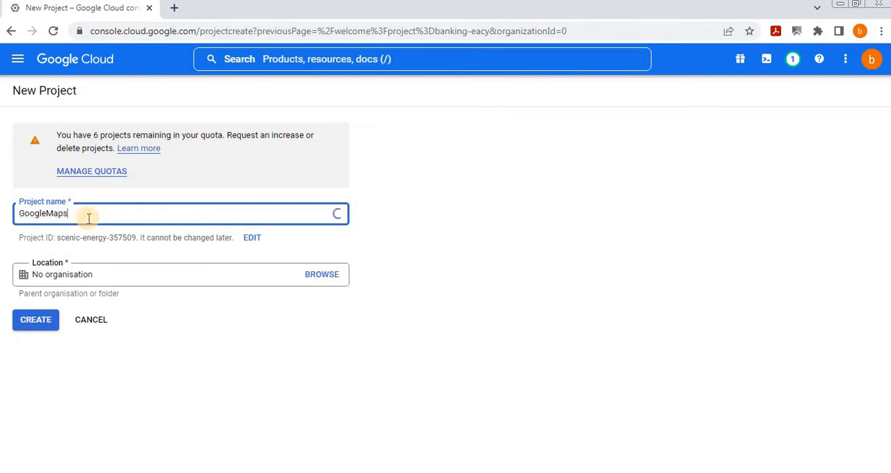
text(Demo)
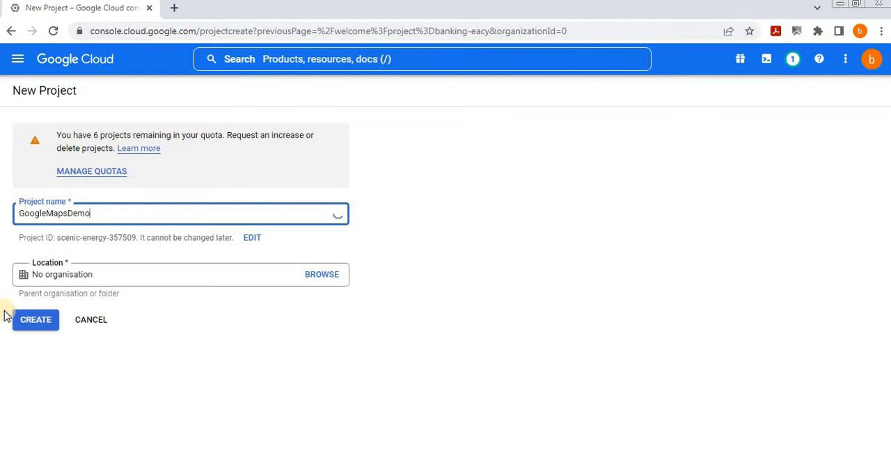
click(36, 319)
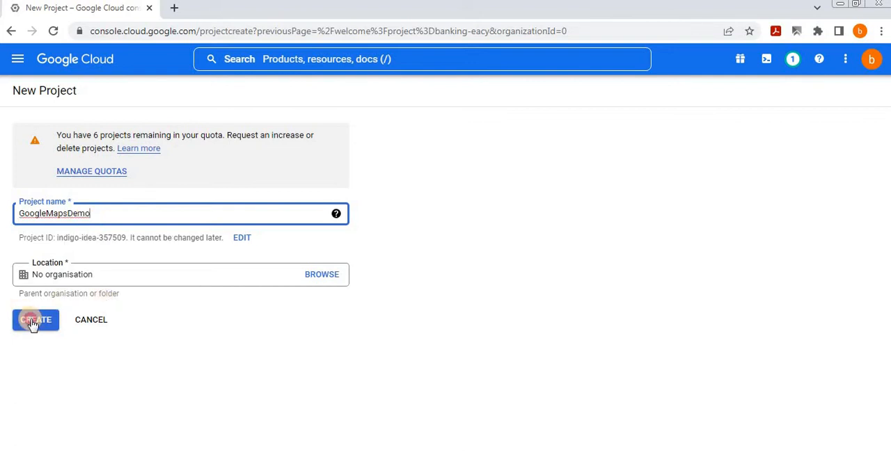
click(34, 319)
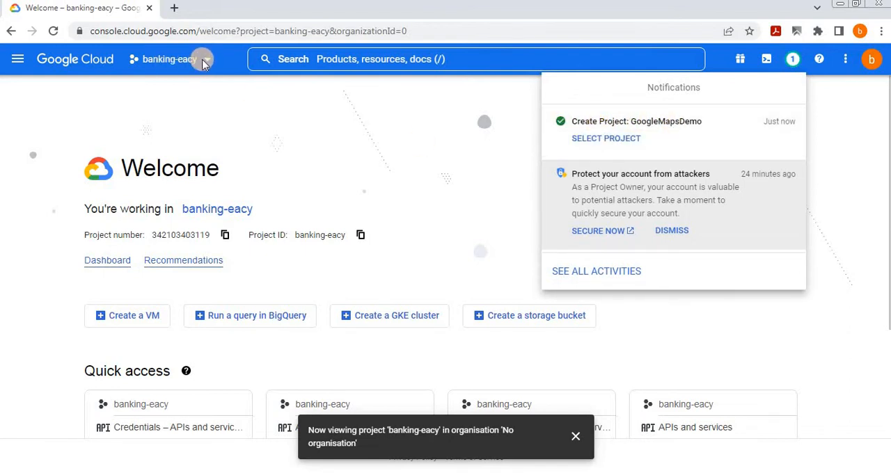
Step: Dismiss notifications and select GoogleMapsDemo from the project picker's Recent list
click(792, 59)
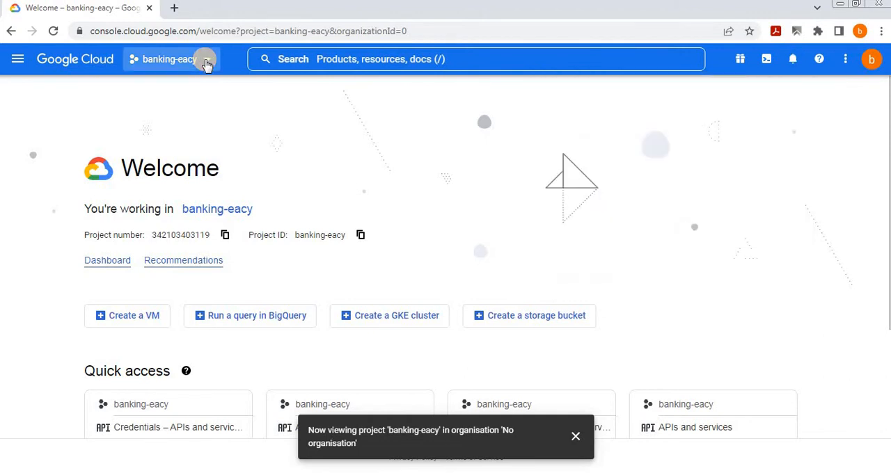
click(170, 58)
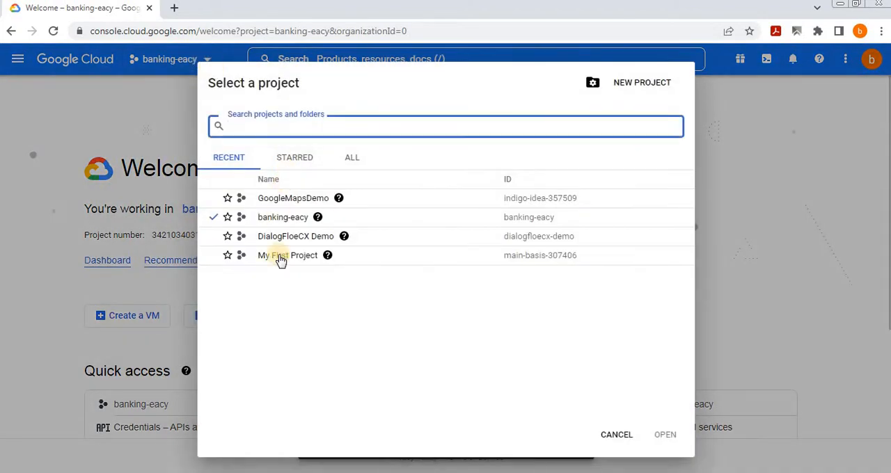
mouse_move(279, 202)
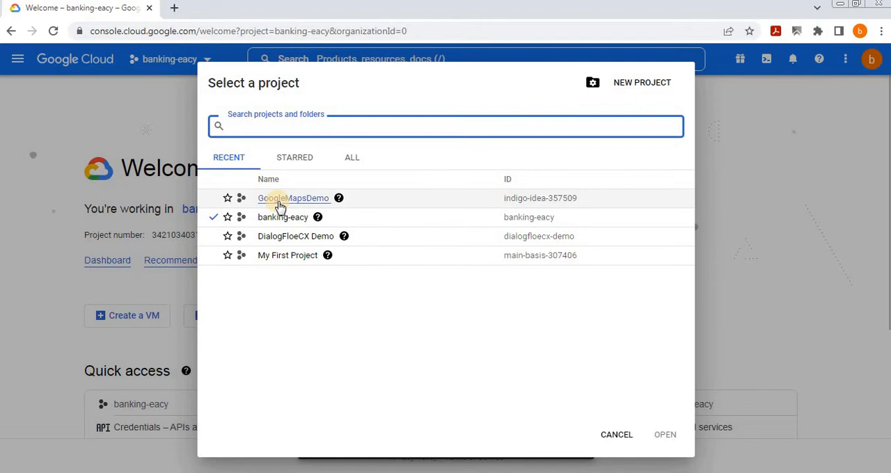
click(293, 198)
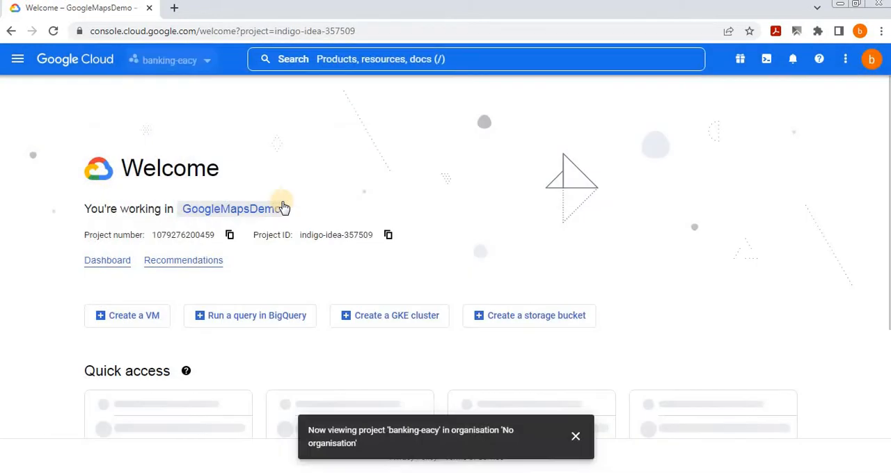
click(231, 209)
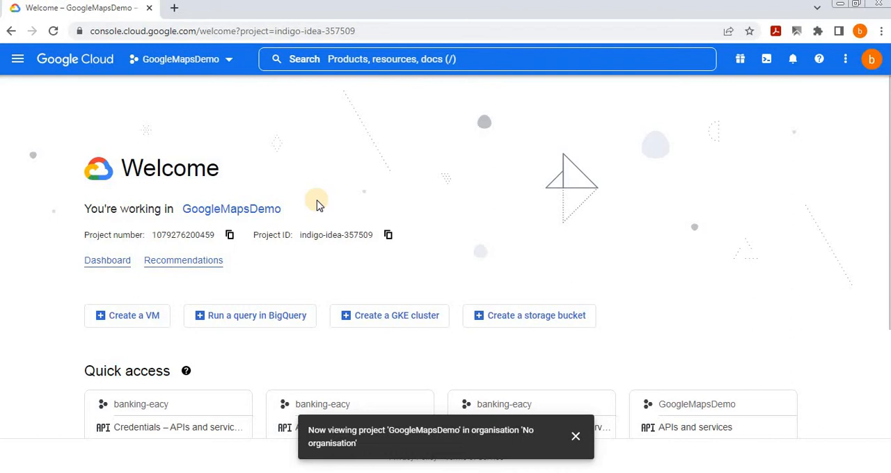
mouse_move(216, 282)
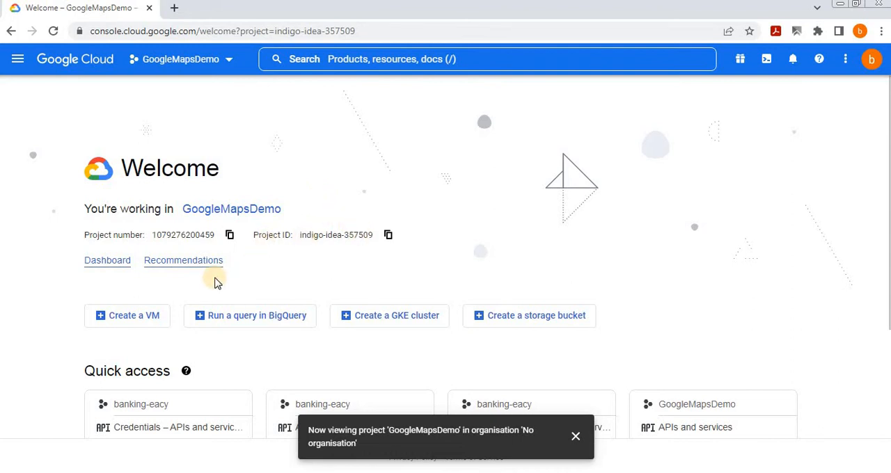
mouse_move(18, 59)
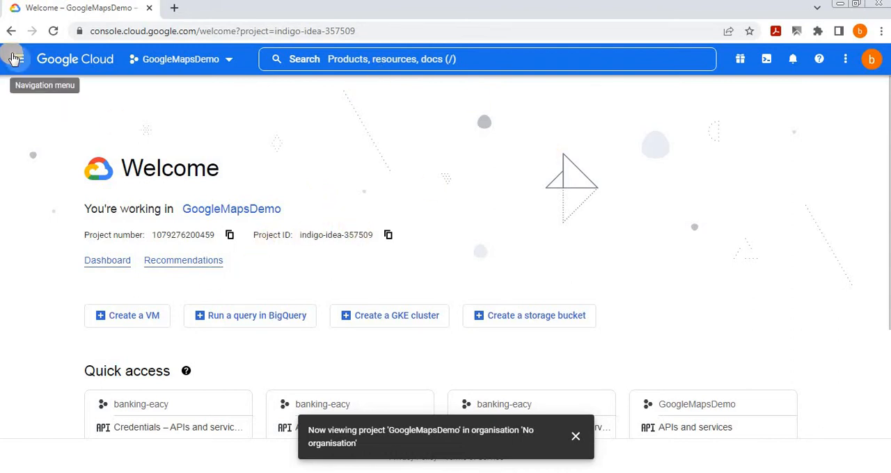
Step: Go to APIs and services > Library through the navigation menu
click(14, 59)
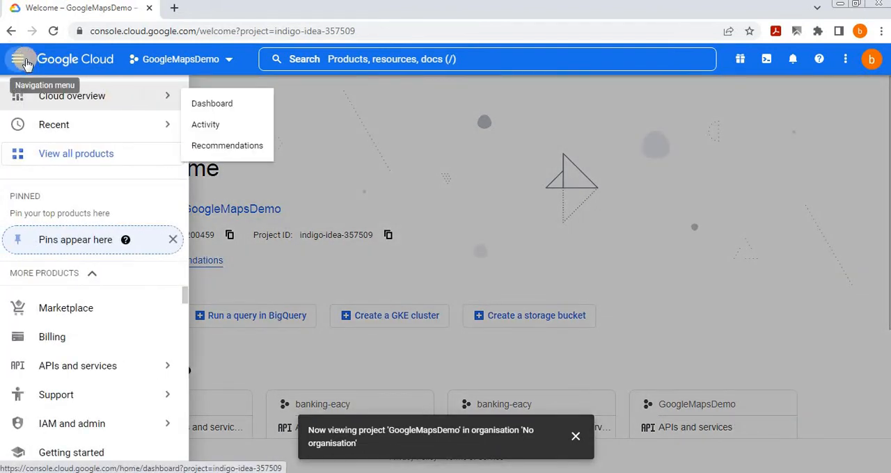
click(21, 58)
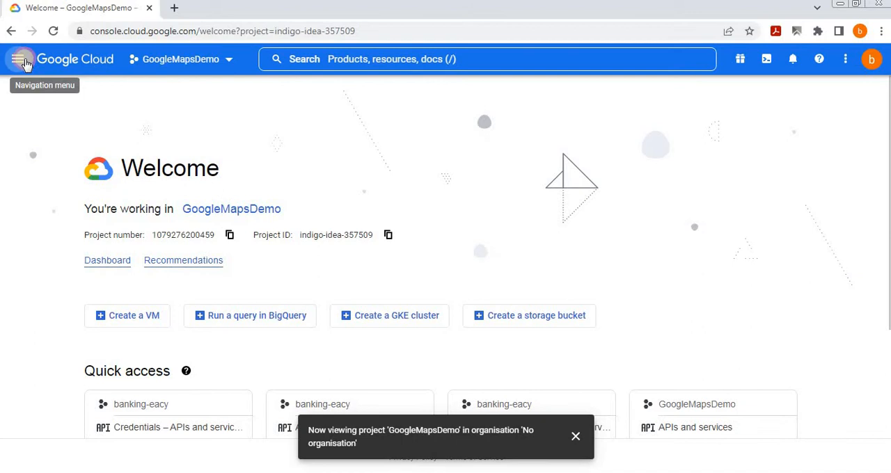
click(19, 59)
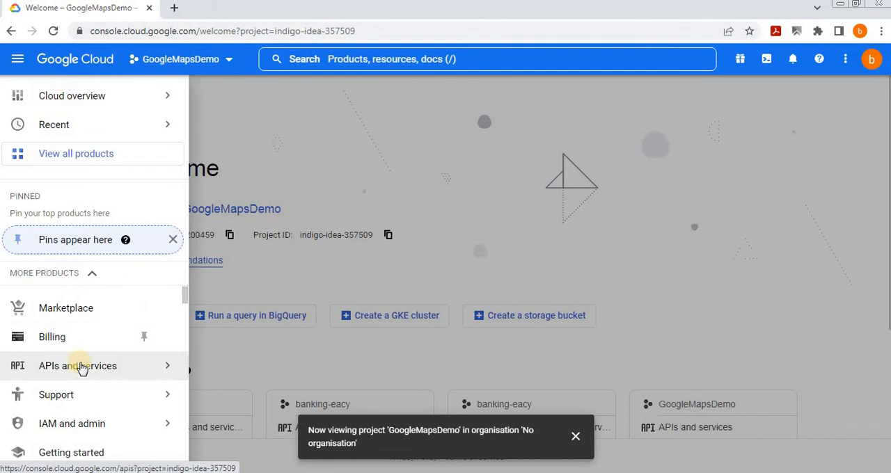
click(78, 365)
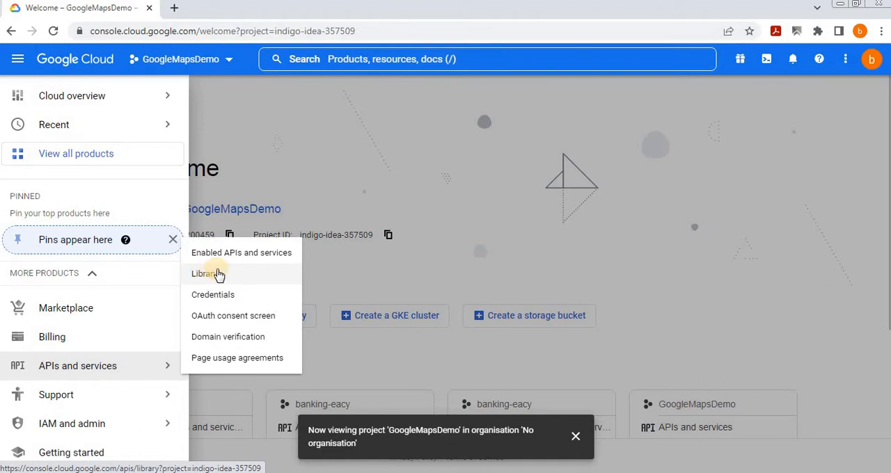
click(202, 273)
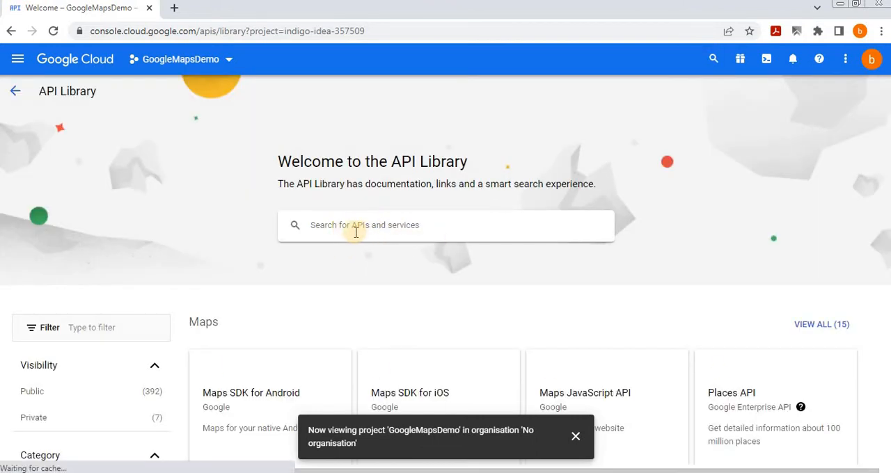
mouse_move(770, 260)
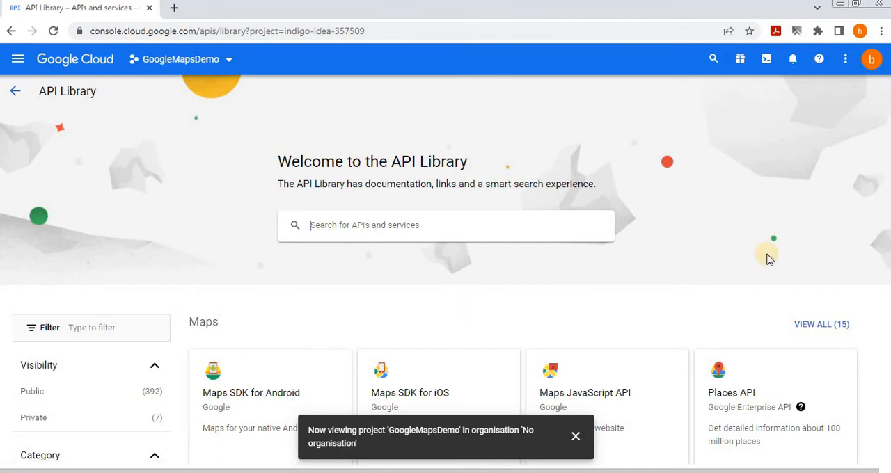
Step: Expand the Maps section with VIEW ALL (15) and scroll through the results
click(821, 324)
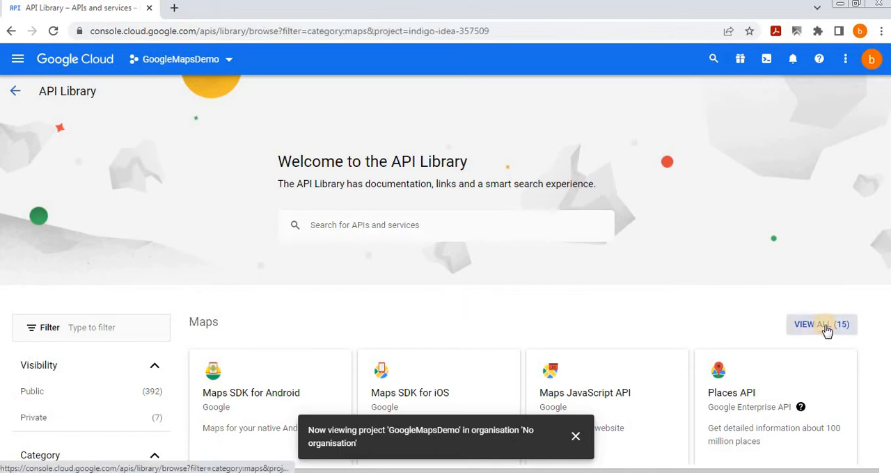
click(821, 324)
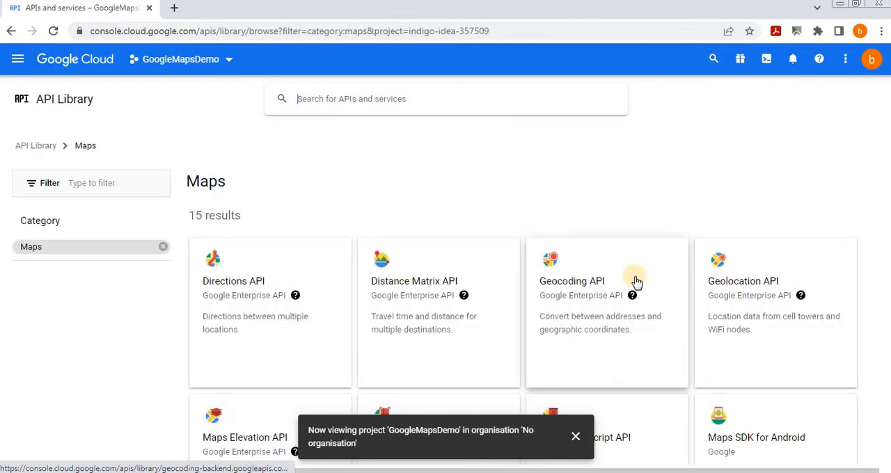
mouse_move(480, 341)
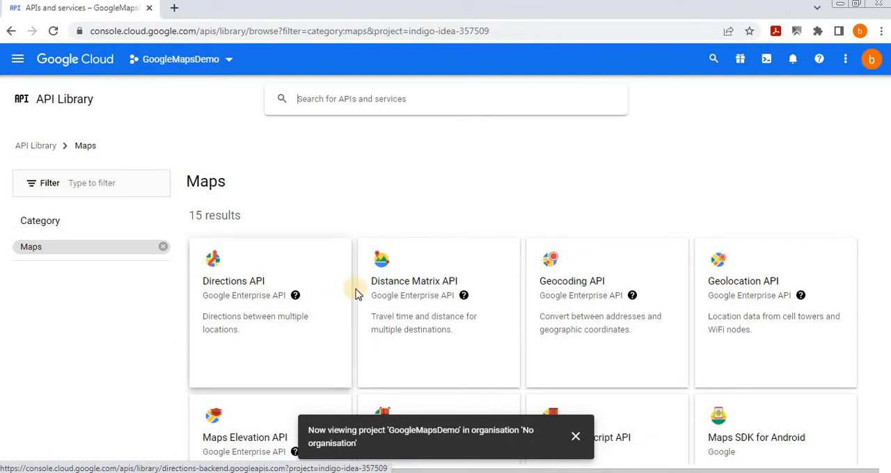
mouse_move(667, 314)
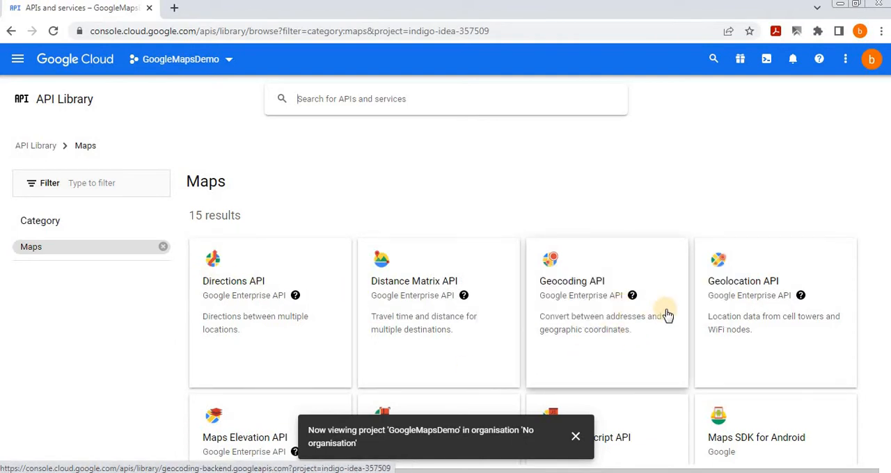
mouse_move(806, 319)
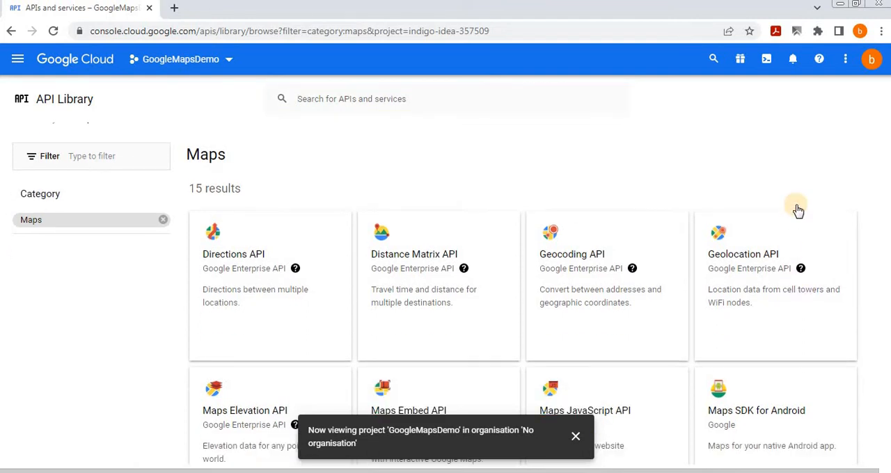
scroll(down, 3)
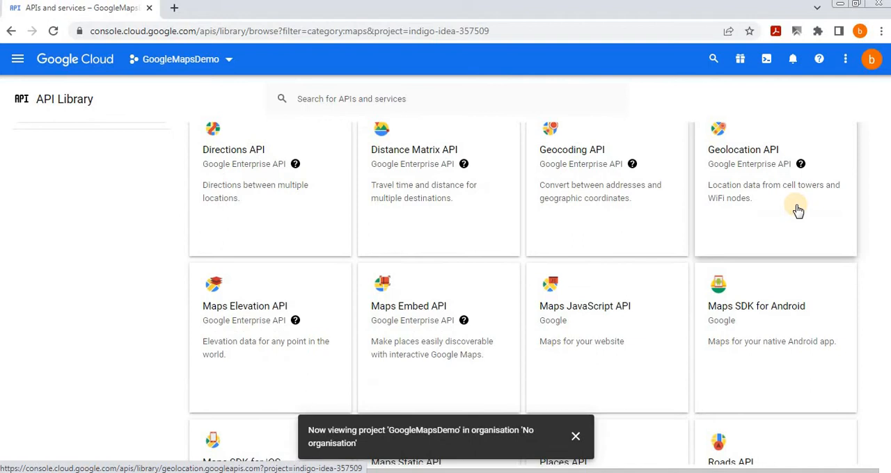
scroll(down, 3)
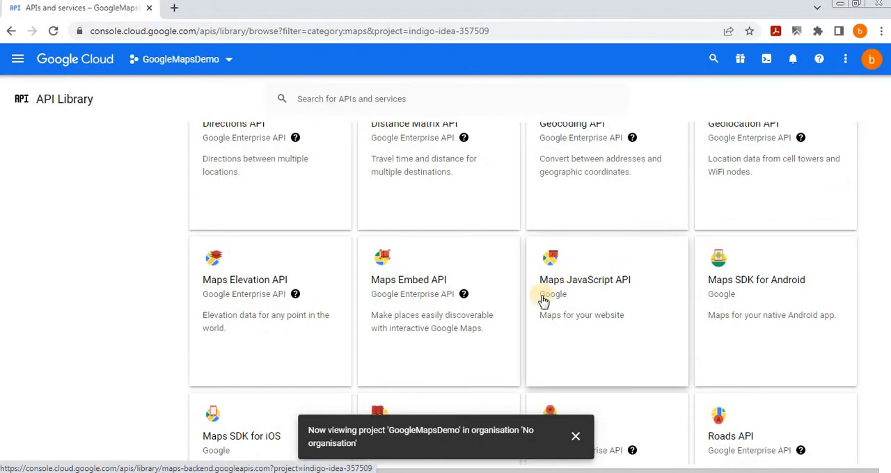
mouse_move(666, 324)
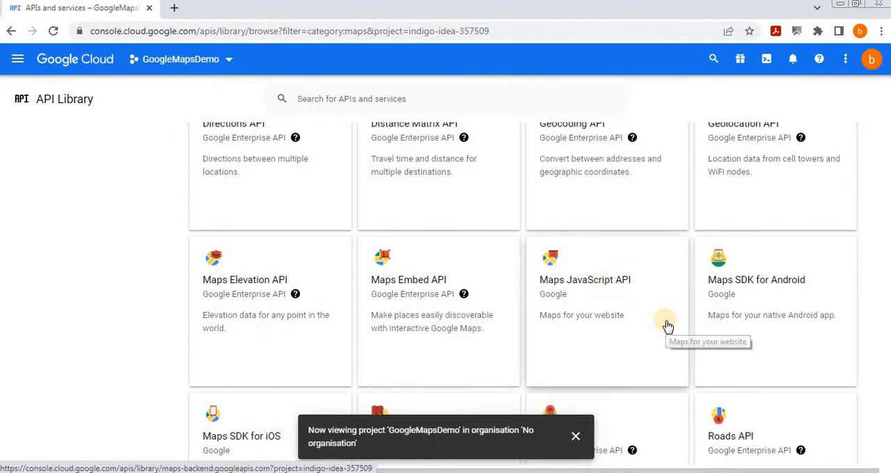
scroll(down, 3)
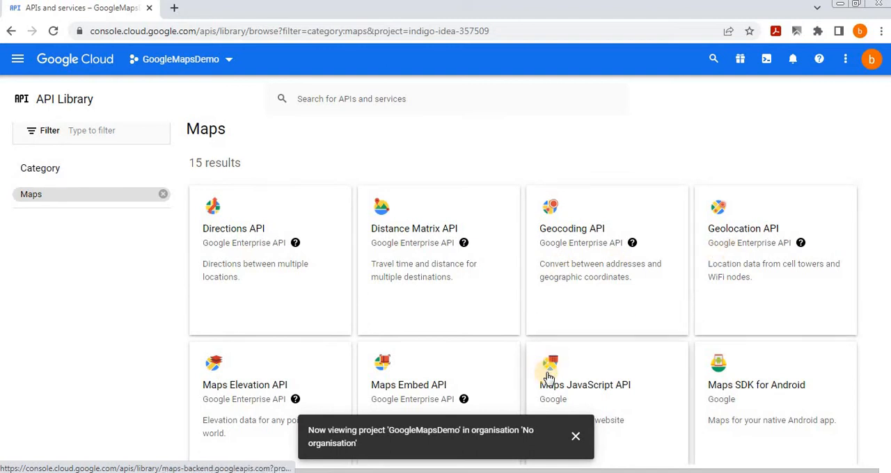
mouse_move(604, 396)
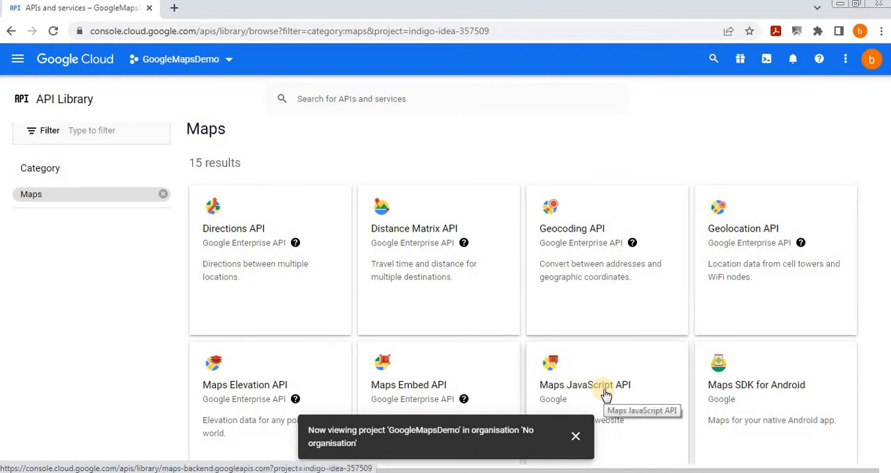
scroll(down, 3)
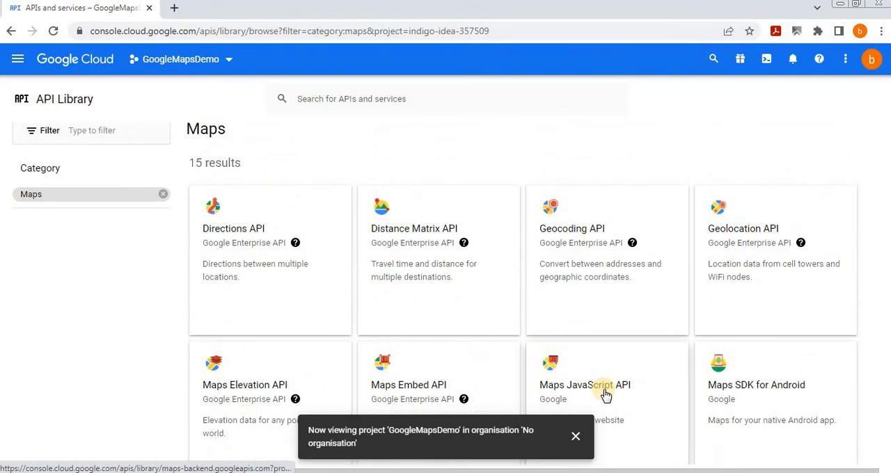
mouse_move(597, 385)
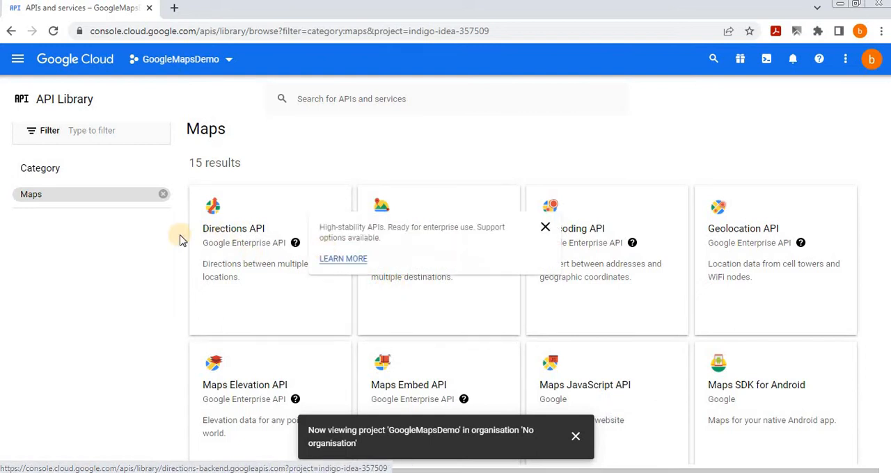
Step: Open the Directions, Geocoding and Geolocation API cards in new tabs, then scroll further
right_click(250, 229)
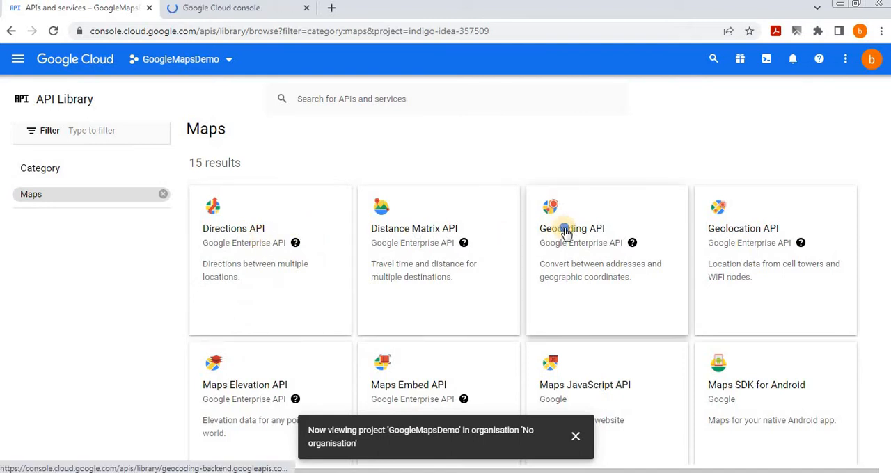
click(571, 229)
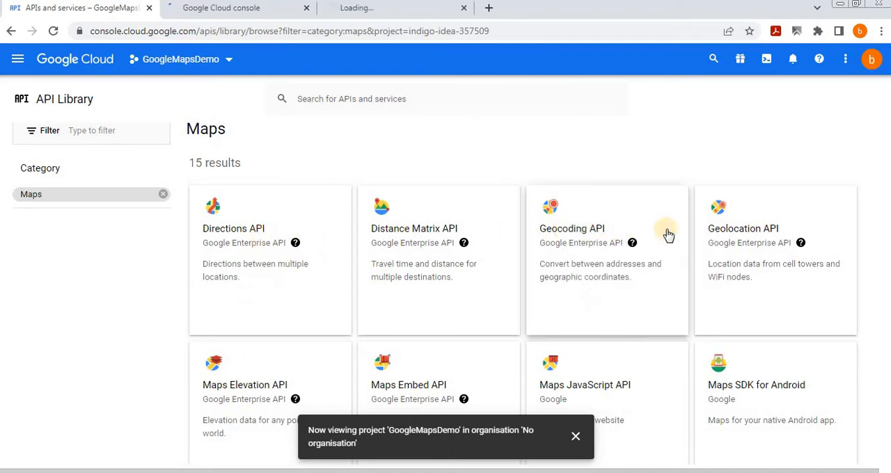
right_click(730, 234)
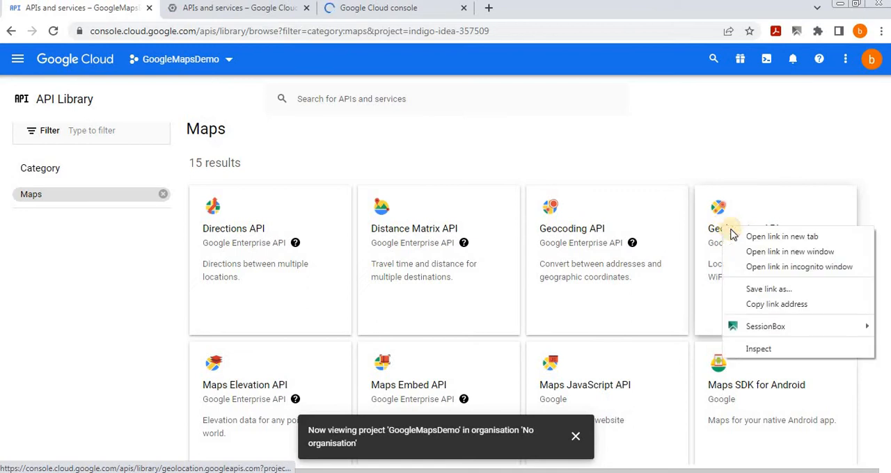
click(781, 236)
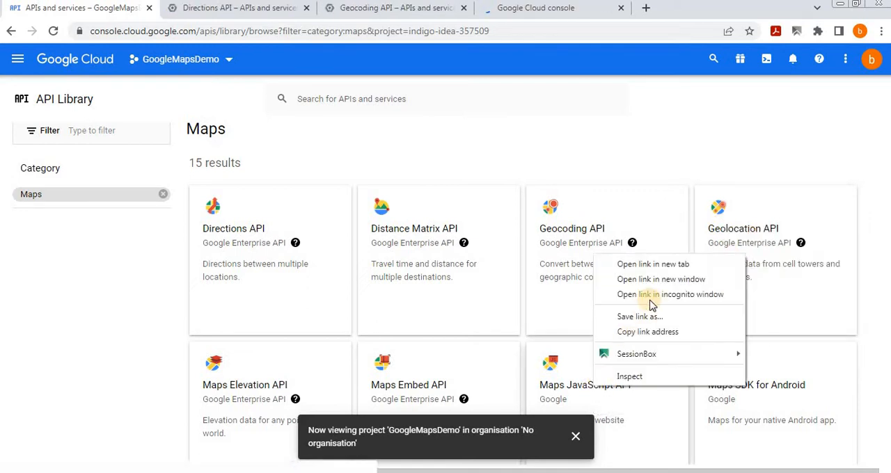
click(652, 264)
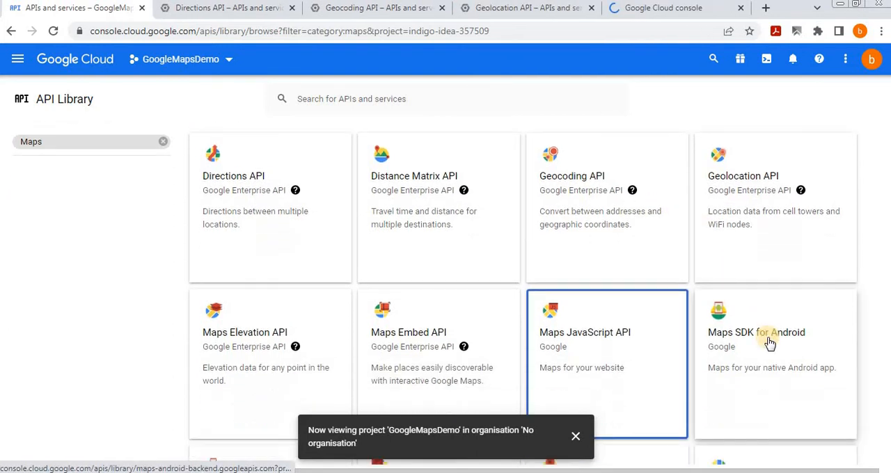
scroll(down, 3)
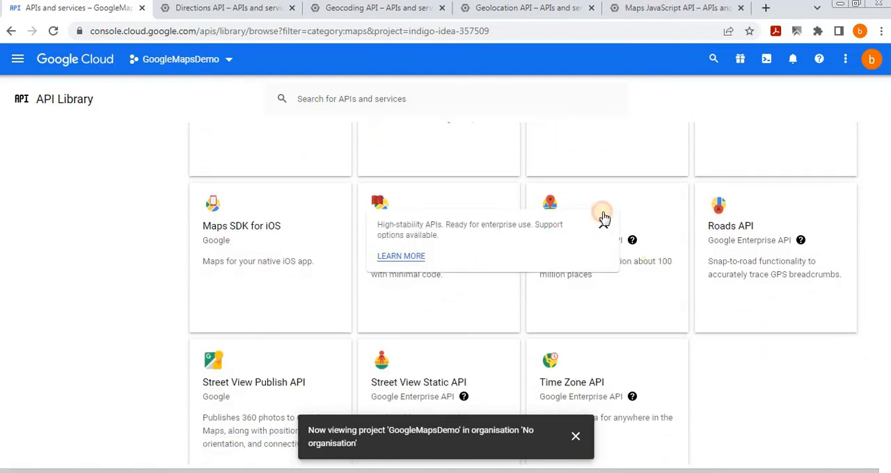
mouse_move(562, 225)
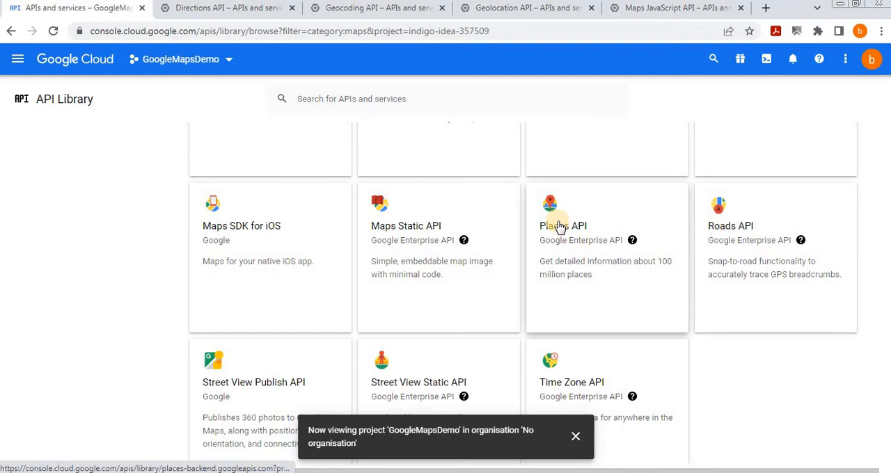
Step: Open Places API in a new tab and enable the Maps JavaScript API
click(562, 225)
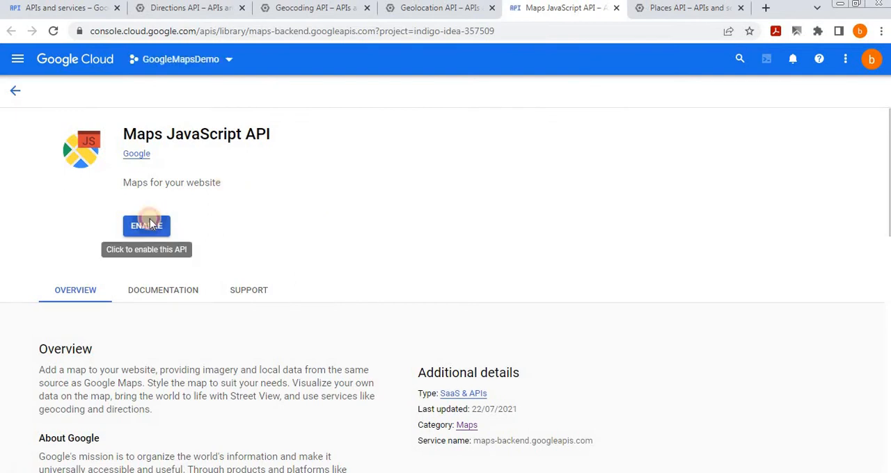
click(146, 225)
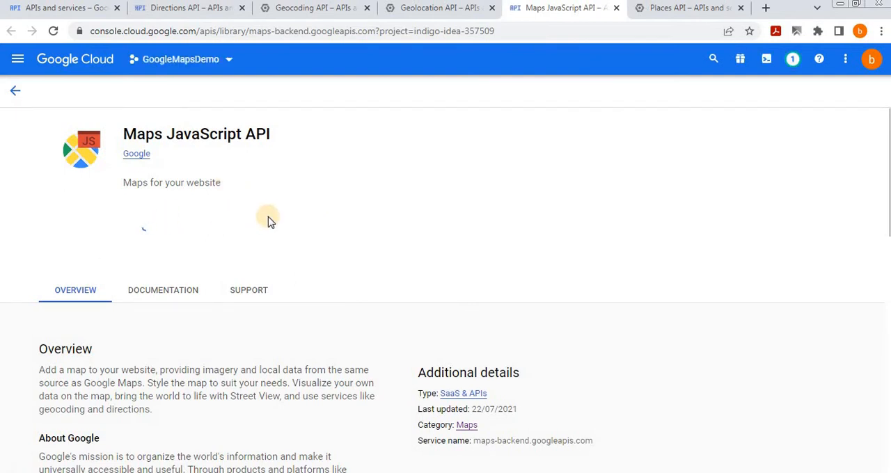
mouse_move(210, 219)
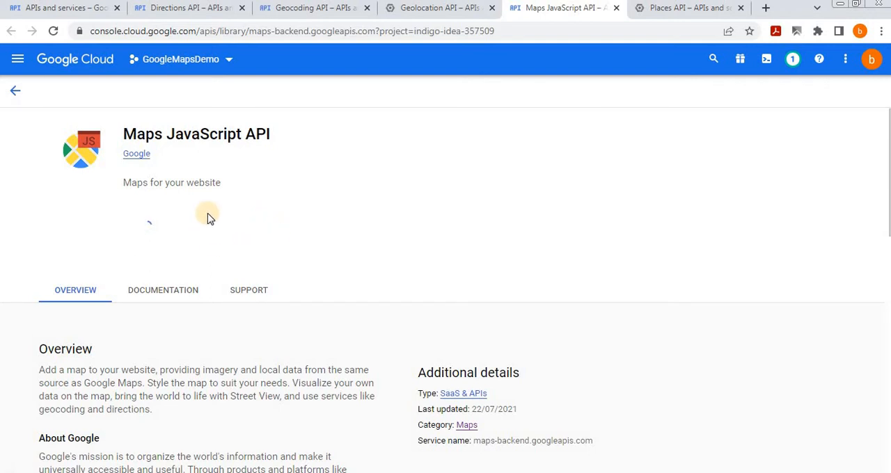
mouse_move(257, 205)
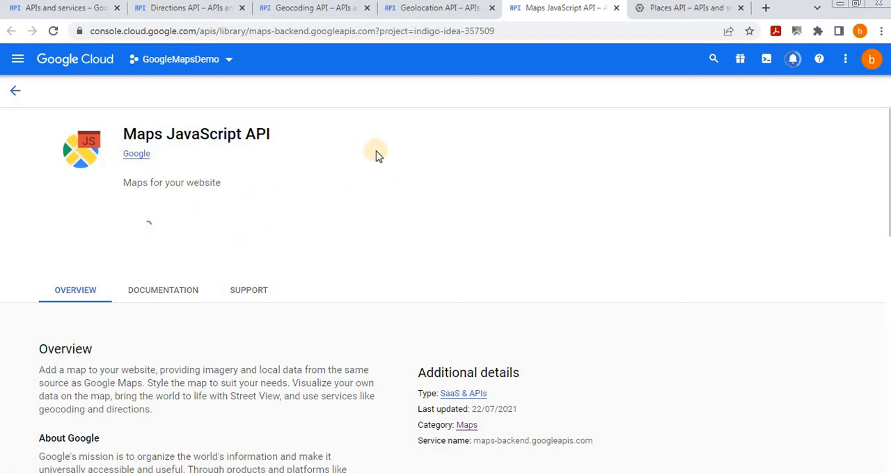
mouse_move(640, 26)
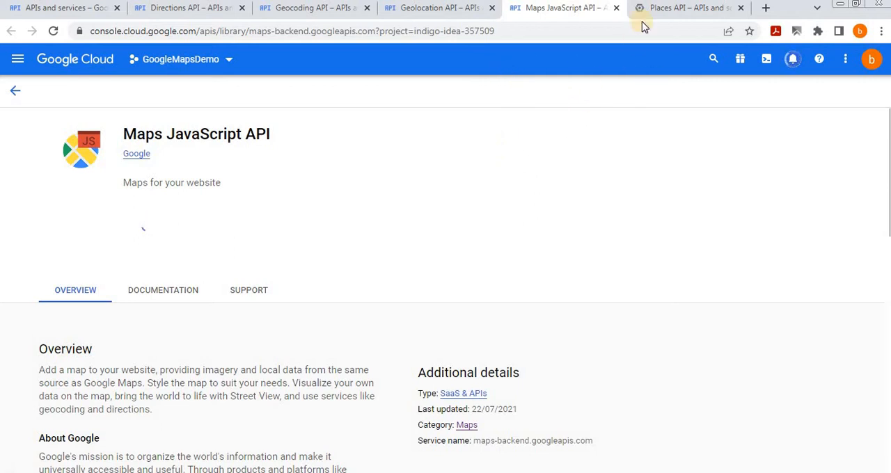
mouse_move(400, 130)
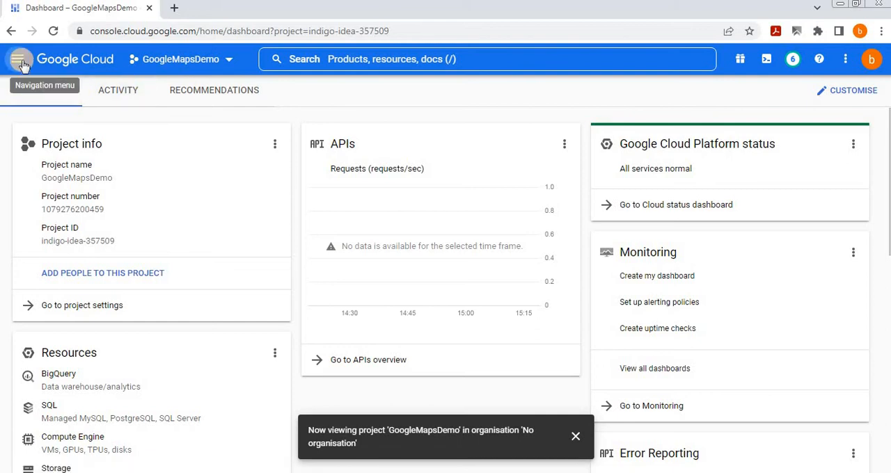
Step: Open Enabled APIs and services from the navigation menu and scroll the enabled Maps APIs
click(18, 59)
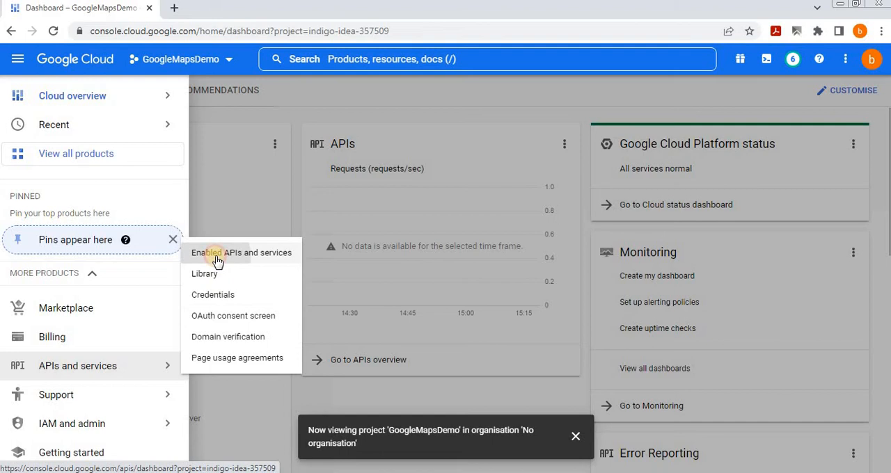
click(241, 252)
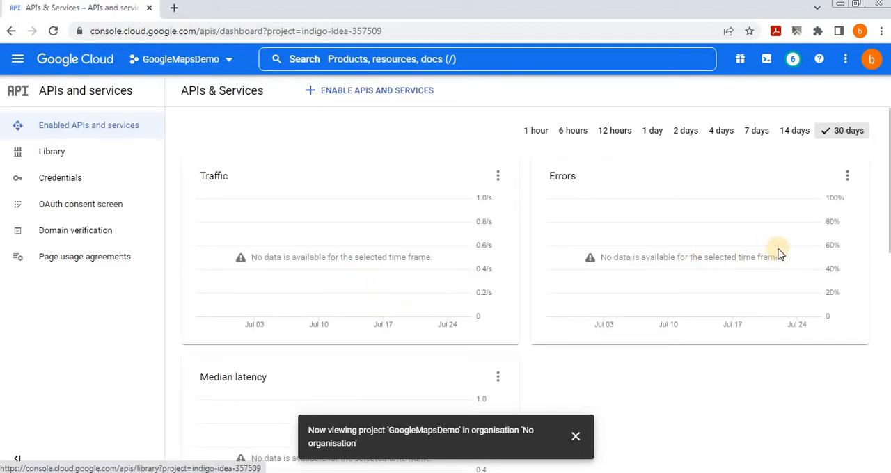
mouse_move(827, 383)
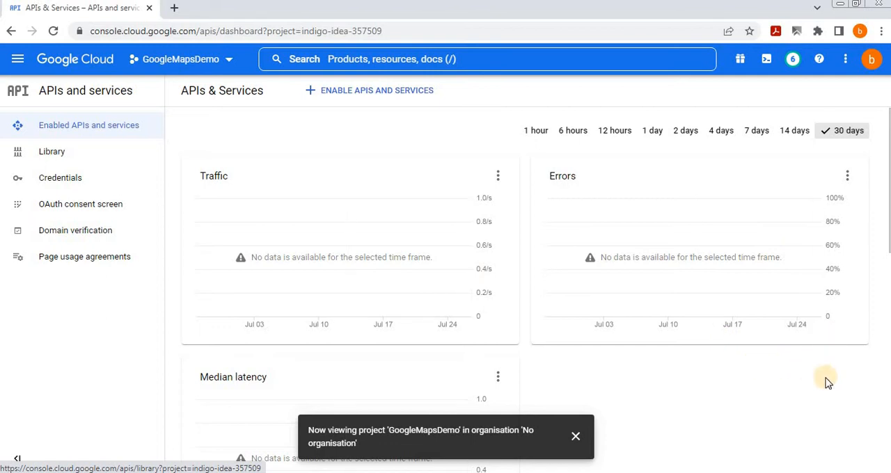
scroll(down, 3)
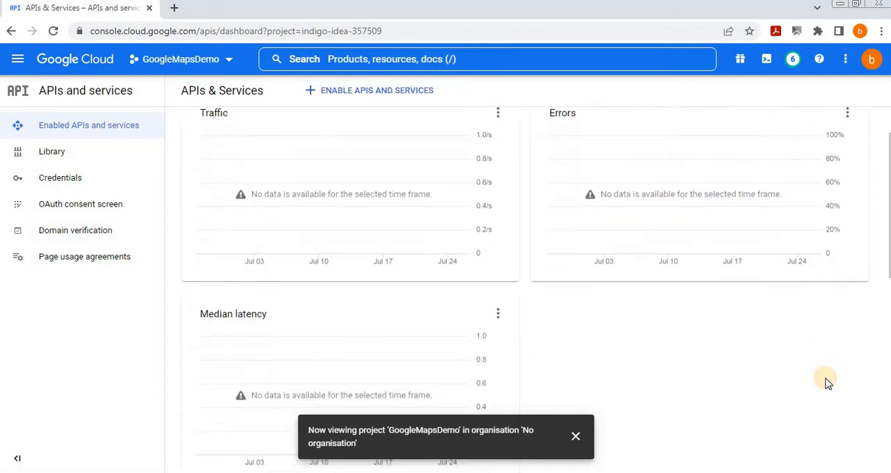
scroll(down, 3)
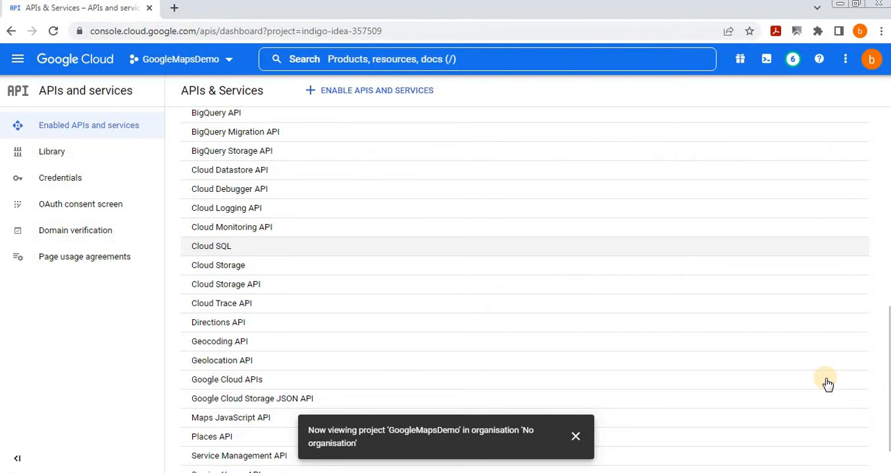
scroll(down, 3)
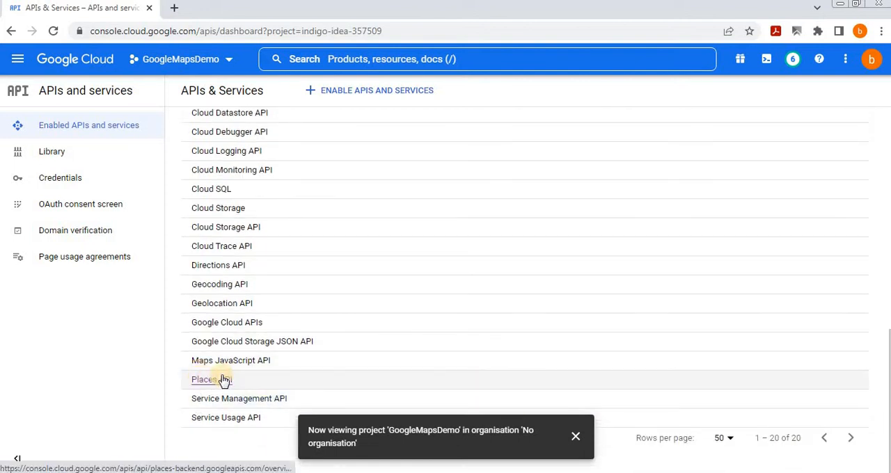
mouse_move(230, 360)
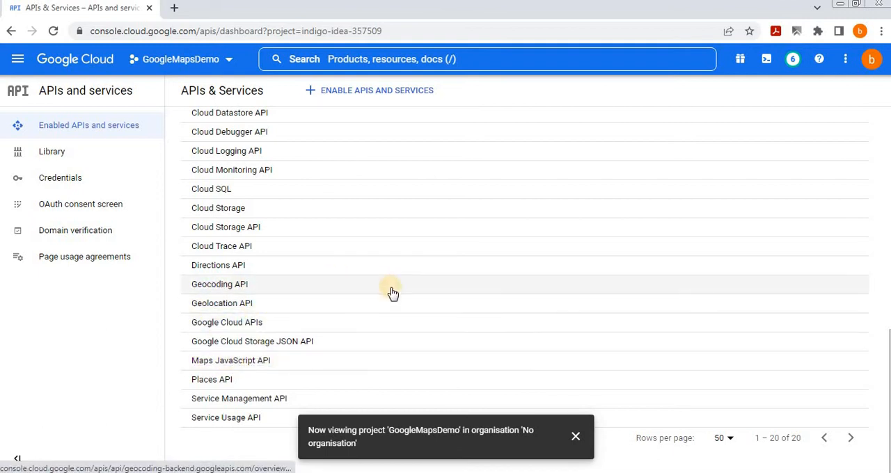
mouse_move(291, 265)
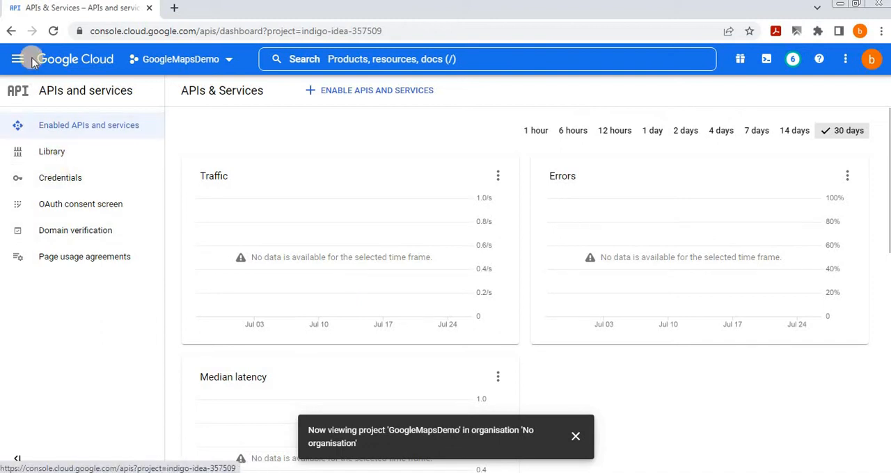
mouse_move(18, 59)
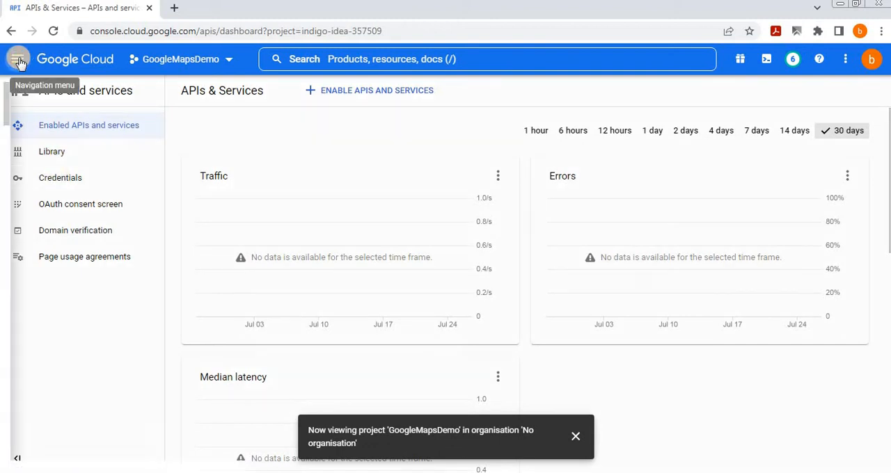
Step: Go to APIs and services > Credentials from the navigation menu
click(18, 59)
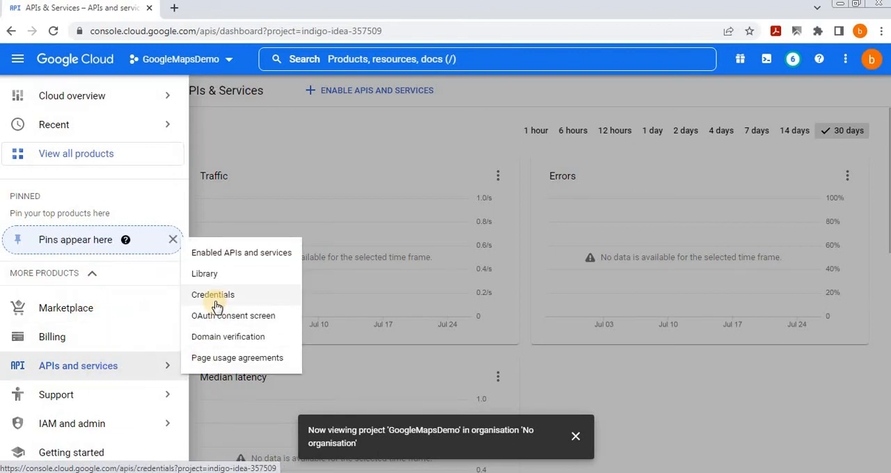
click(212, 294)
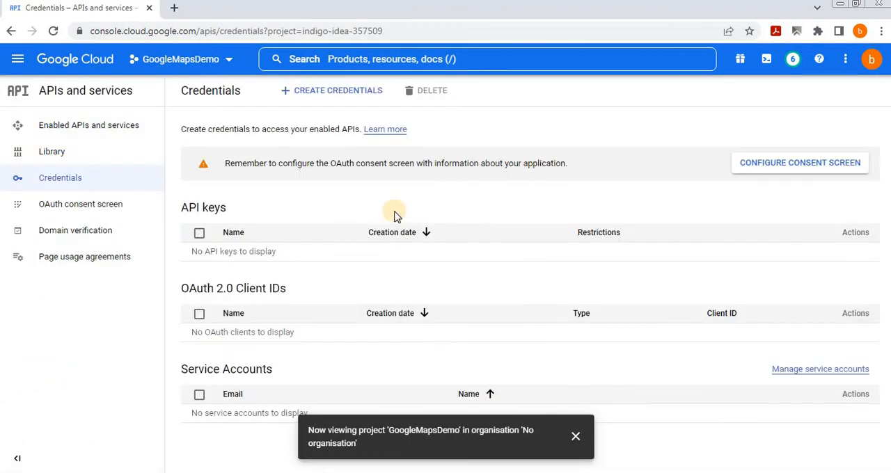
mouse_move(305, 102)
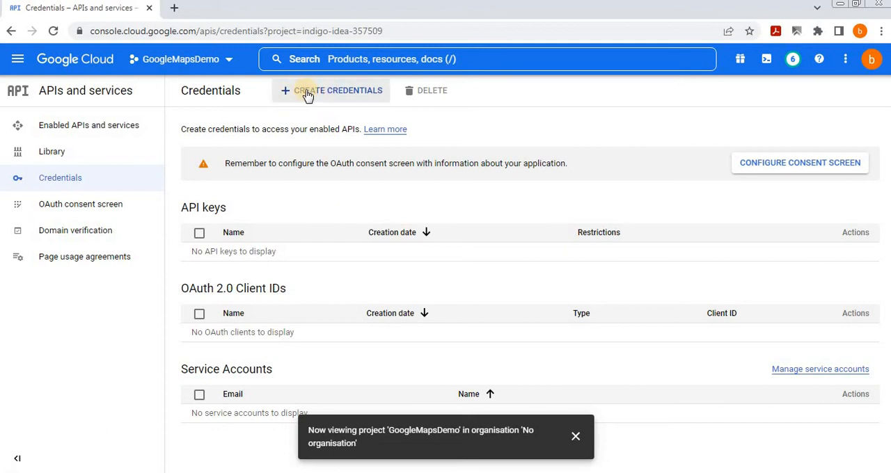
Step: Create an API key, then open Edit API key and scroll to the restriction options
click(331, 91)
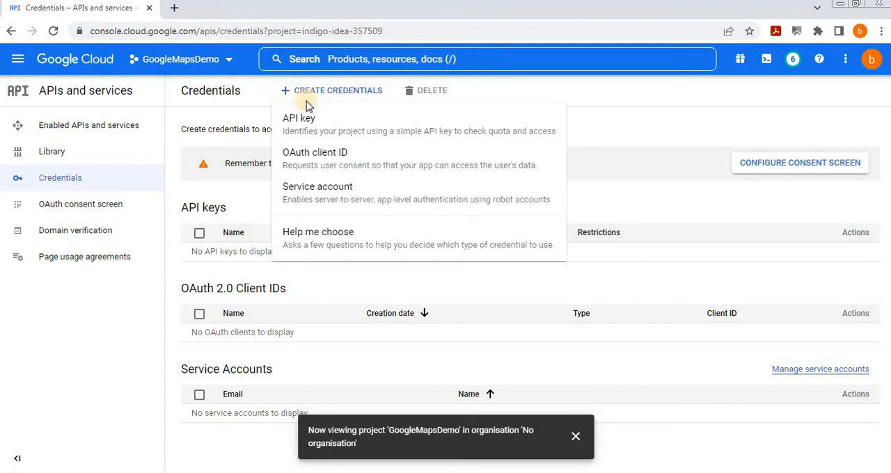
click(298, 118)
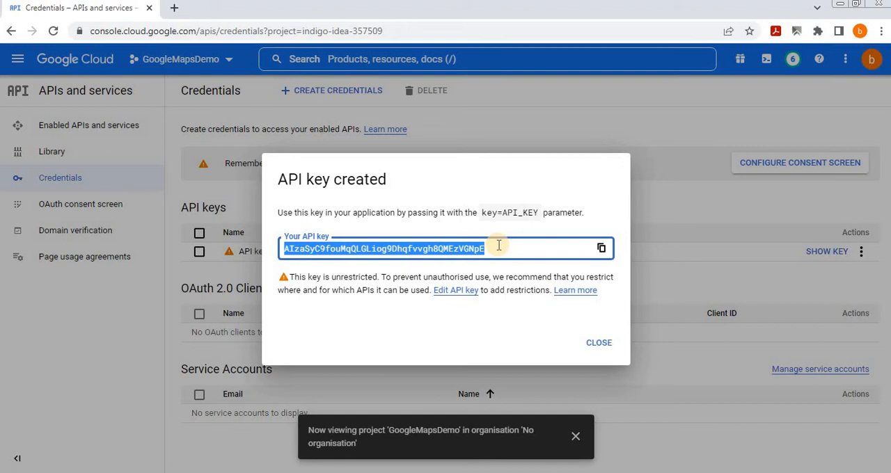
mouse_move(407, 301)
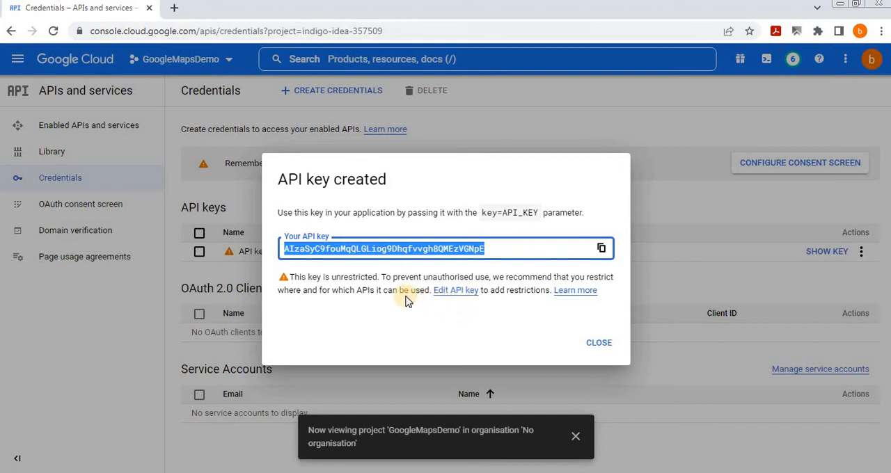
click(455, 290)
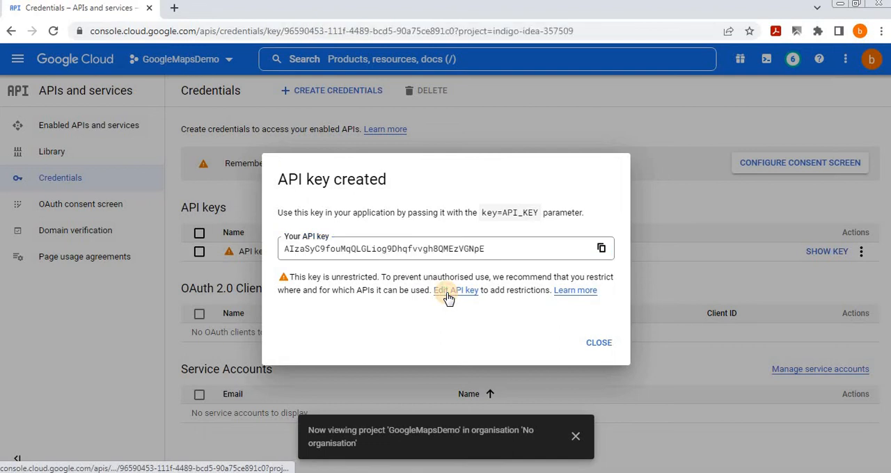
click(456, 290)
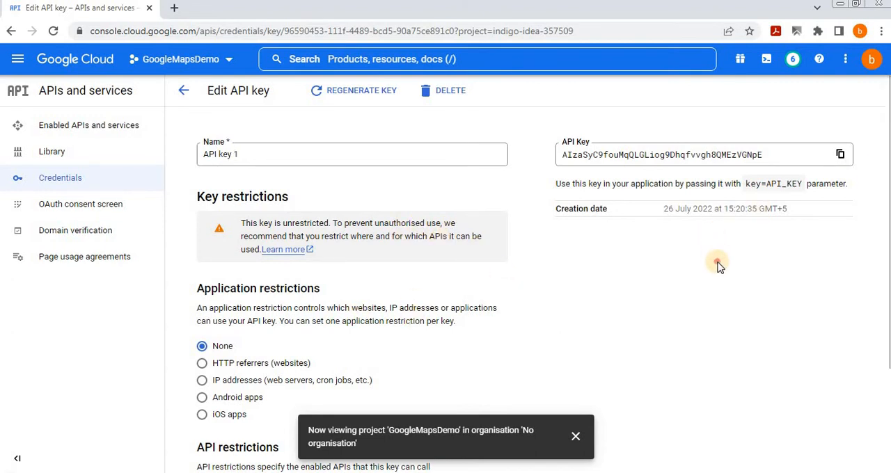
scroll(down, 3)
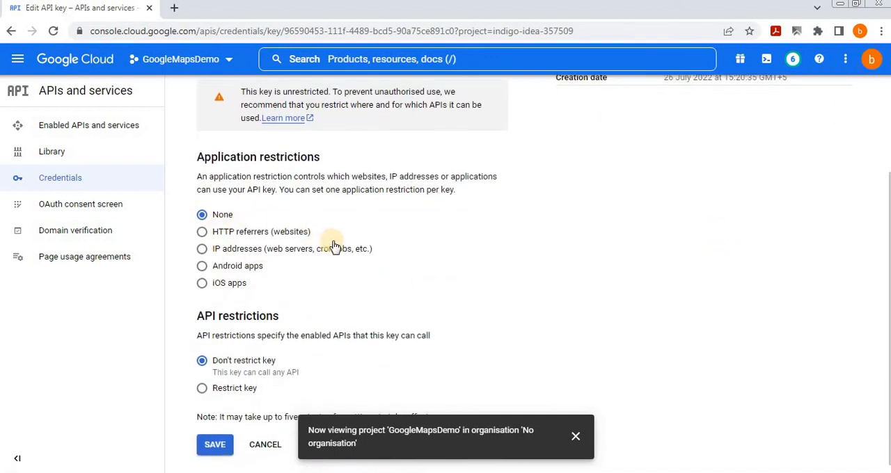
mouse_move(284, 172)
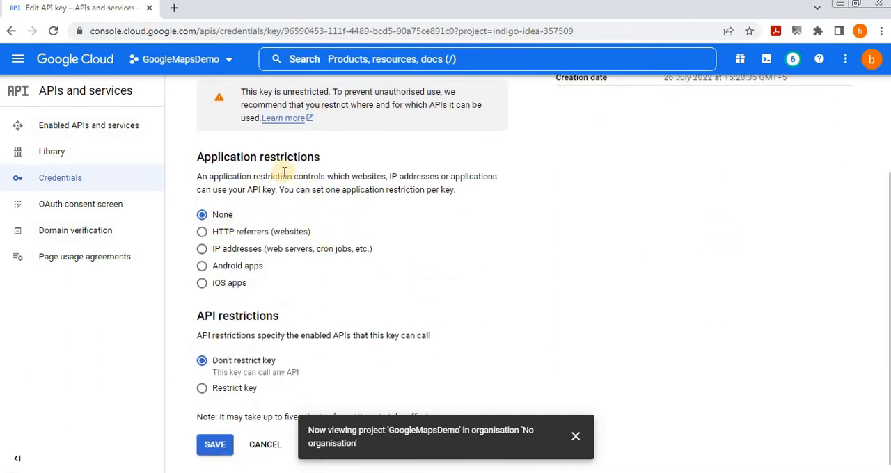
mouse_move(249, 327)
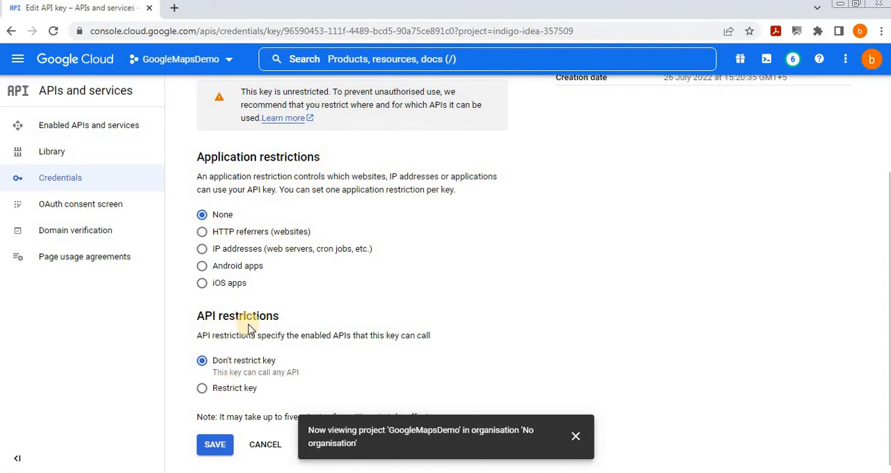
mouse_move(201, 232)
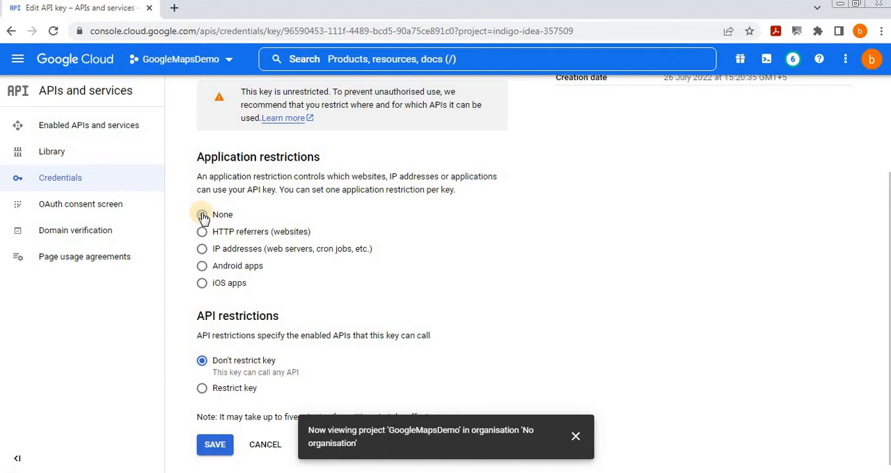
Step: Choose HTTP referrers (websites) under Application restrictions for API key 1
click(202, 214)
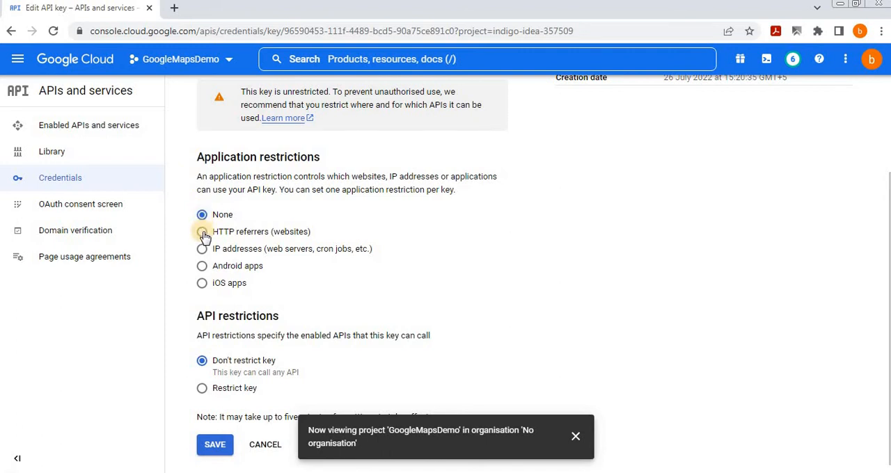
click(202, 231)
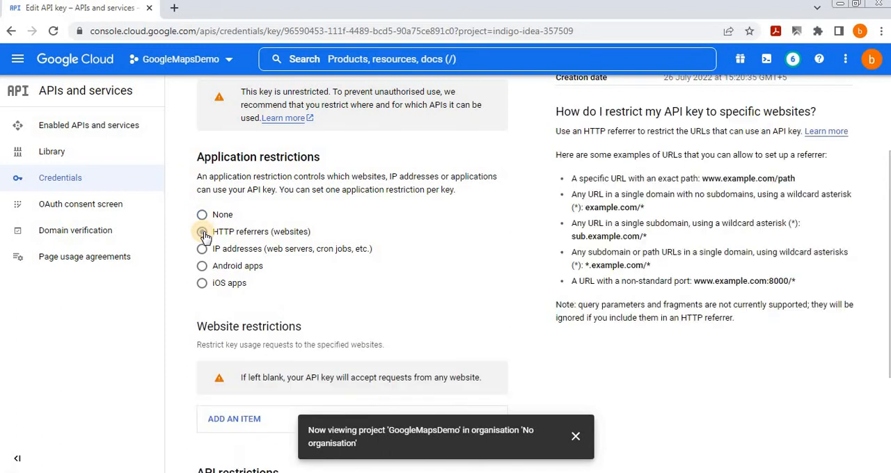
click(202, 232)
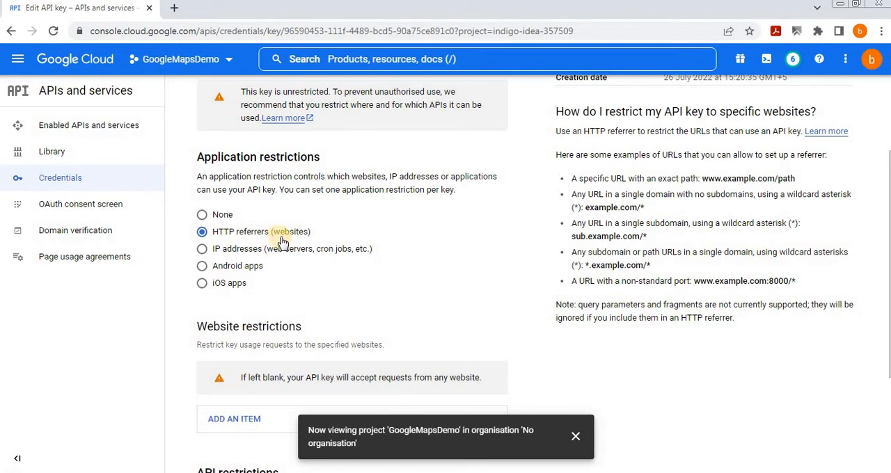
click(202, 249)
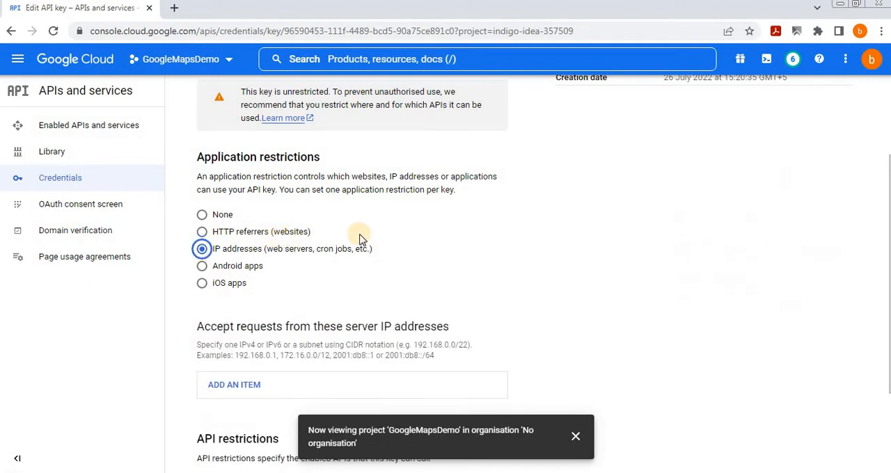
click(201, 231)
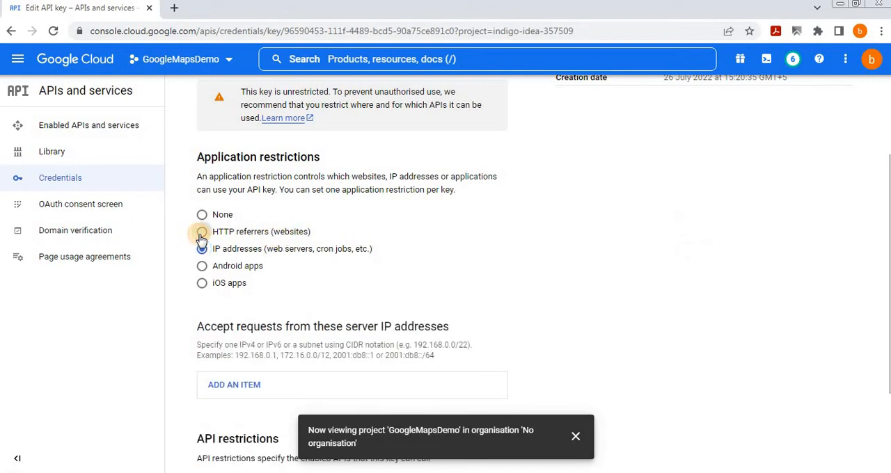
click(201, 231)
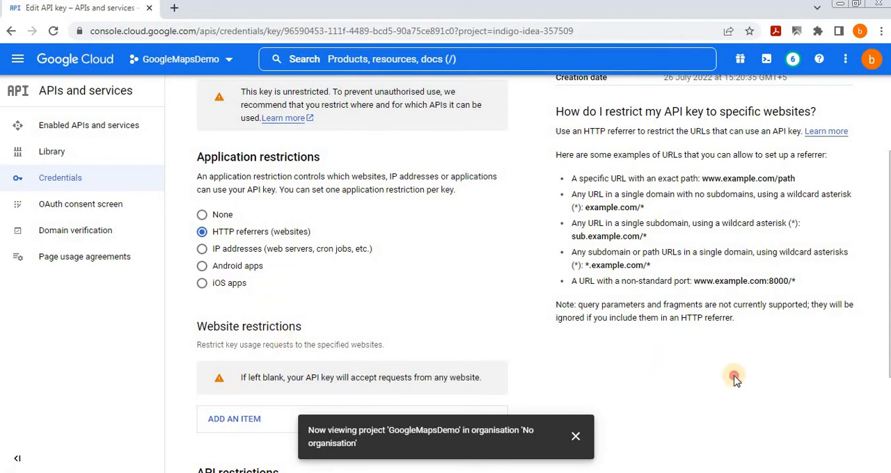
scroll(down, 3)
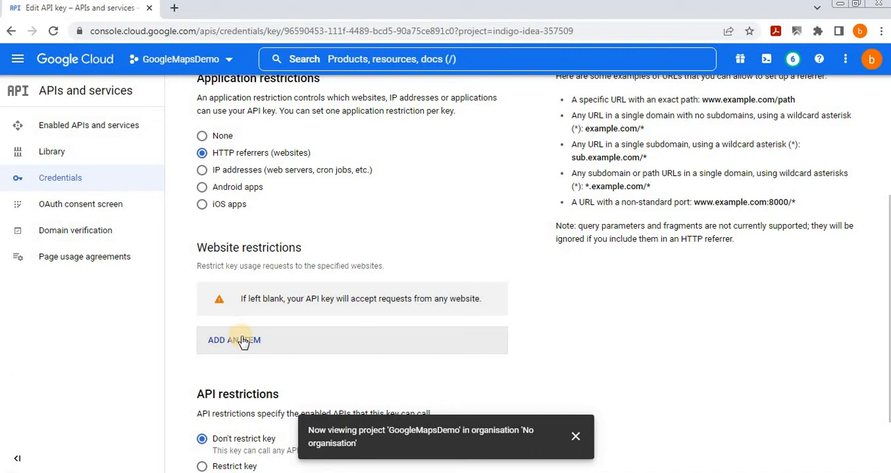
Step: Add the referrer 'besttechlearn.maps' as a new website restriction entry for API key 1
click(234, 340)
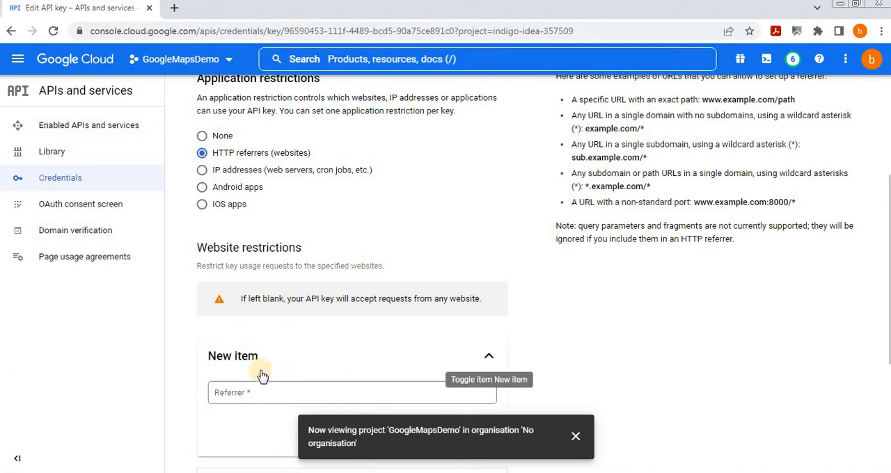
click(352, 391)
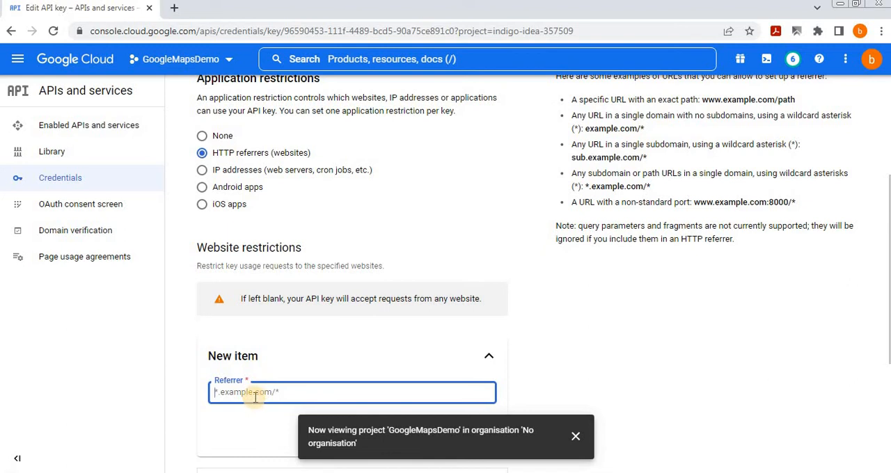
text(bestte)
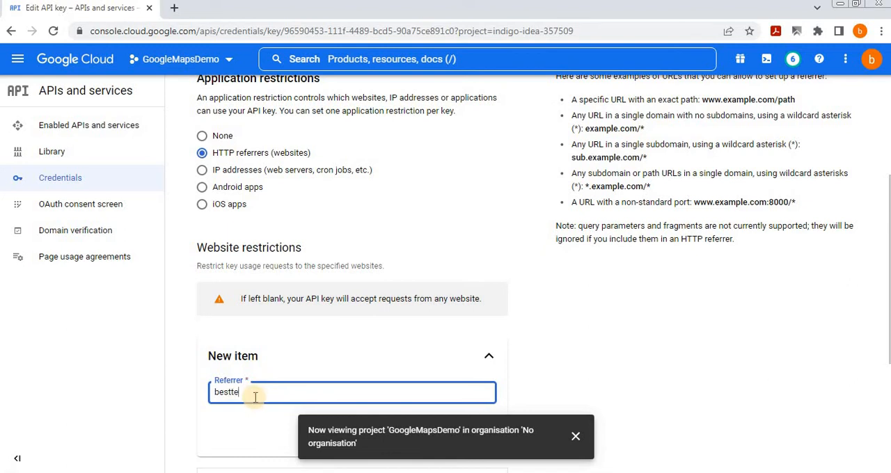
text(chleaf)
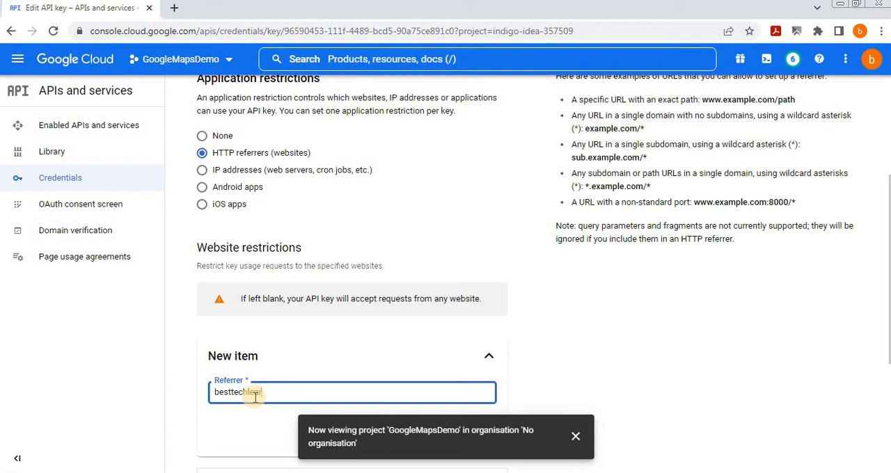
text(rn)
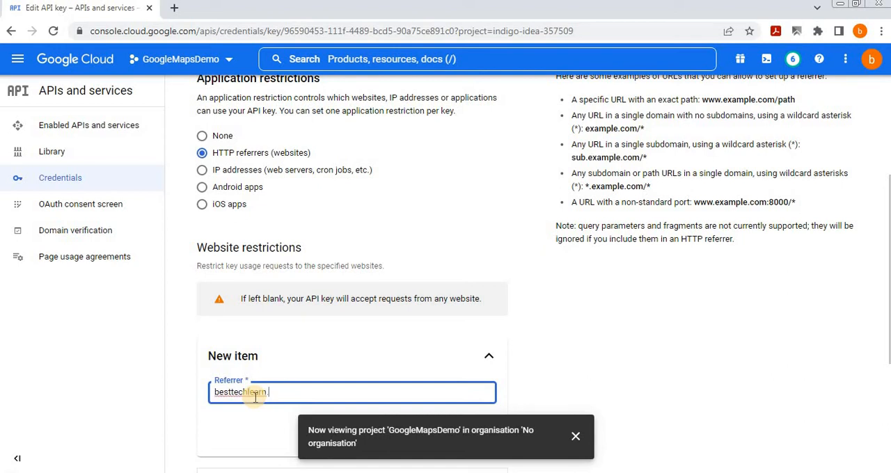
text(.mpas)
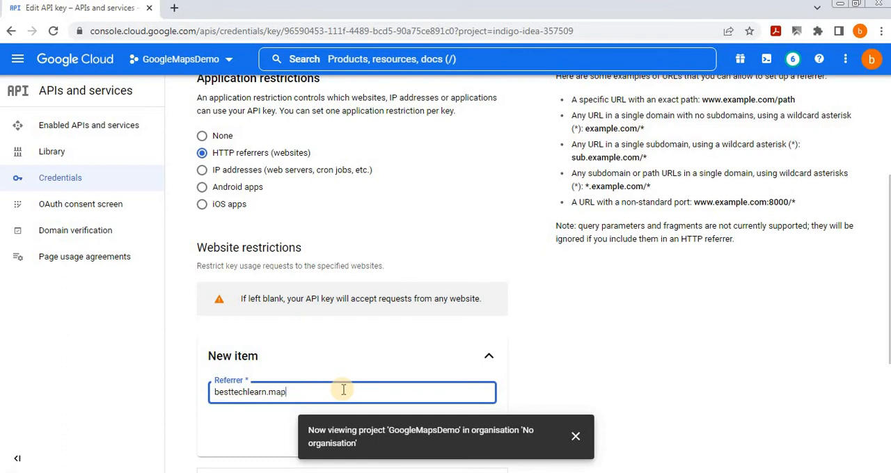
text(s)
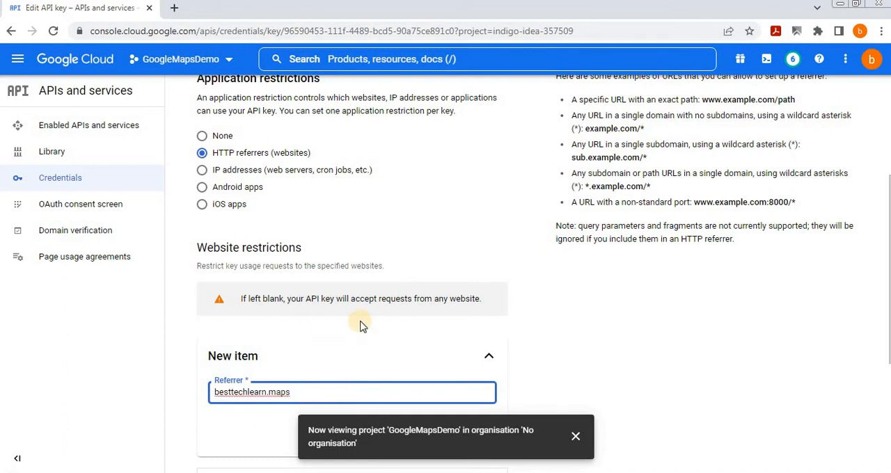
mouse_move(490, 355)
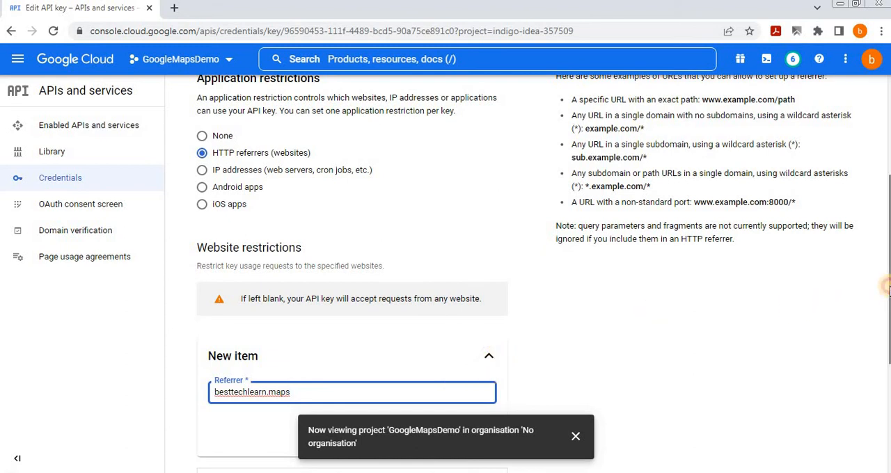
scroll(down, 3)
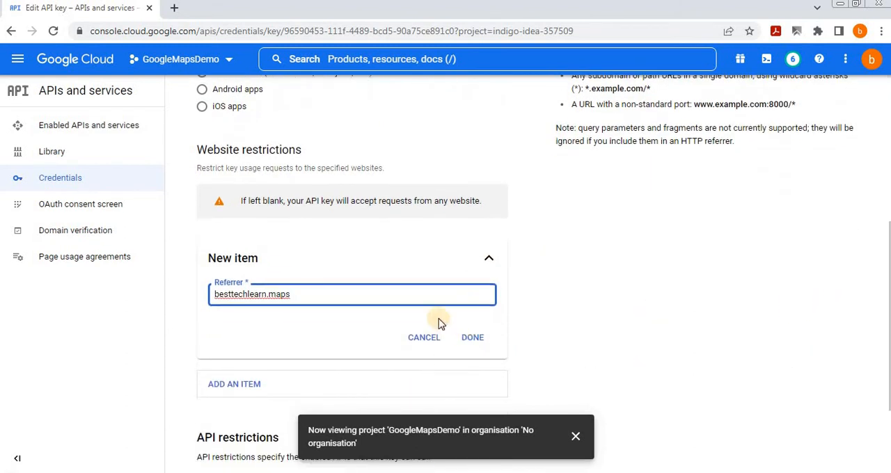
click(472, 337)
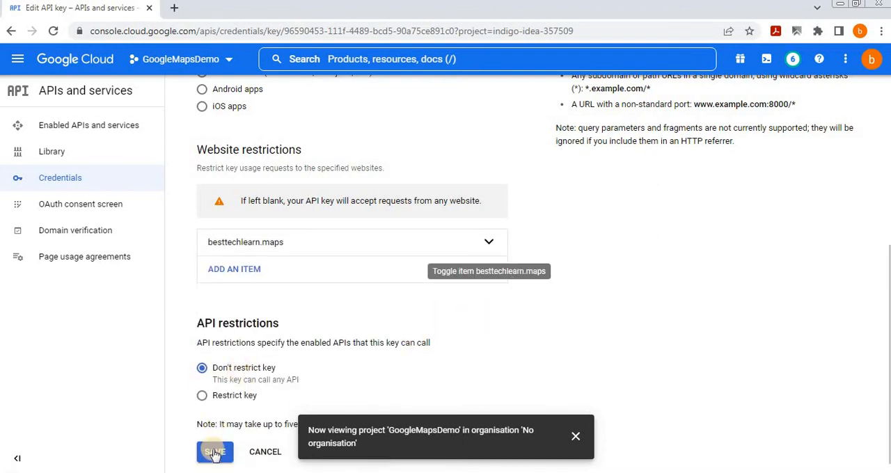
Step: Save the HTTP referrer restriction, then reveal API key 1's value and close the dialog
click(214, 451)
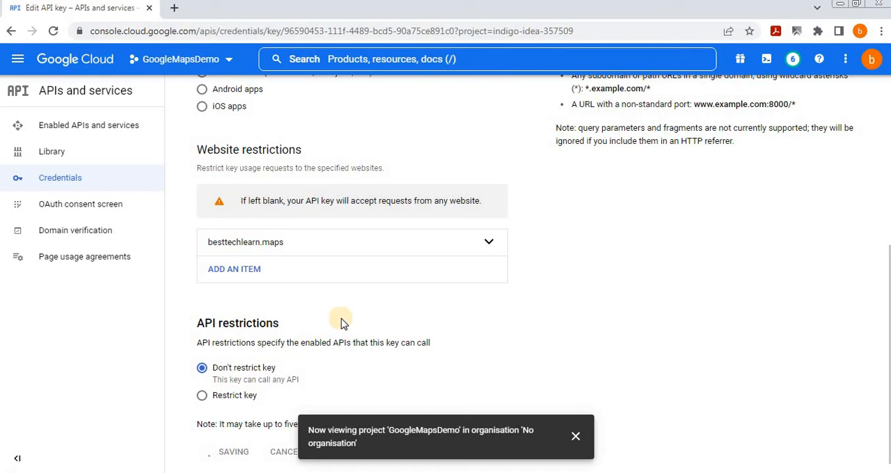
mouse_move(508, 302)
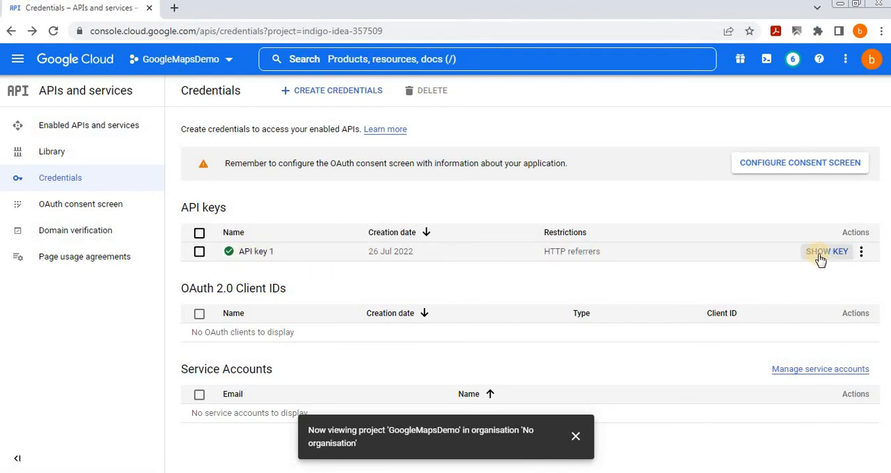
click(827, 251)
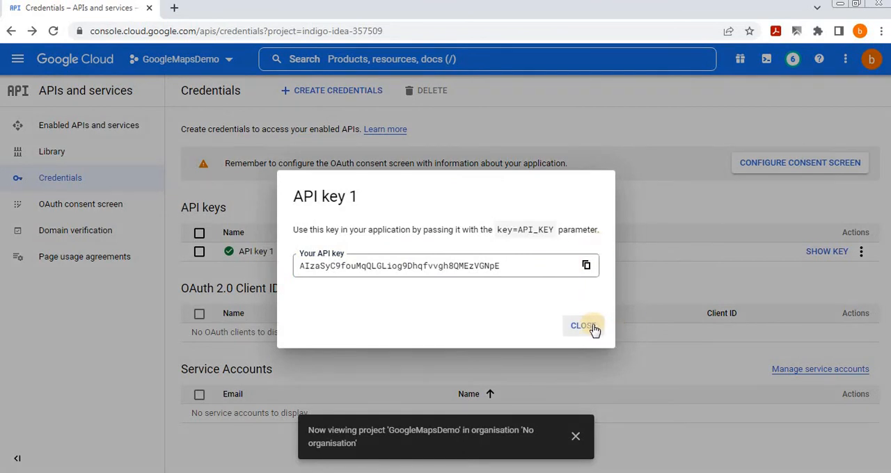
click(583, 326)
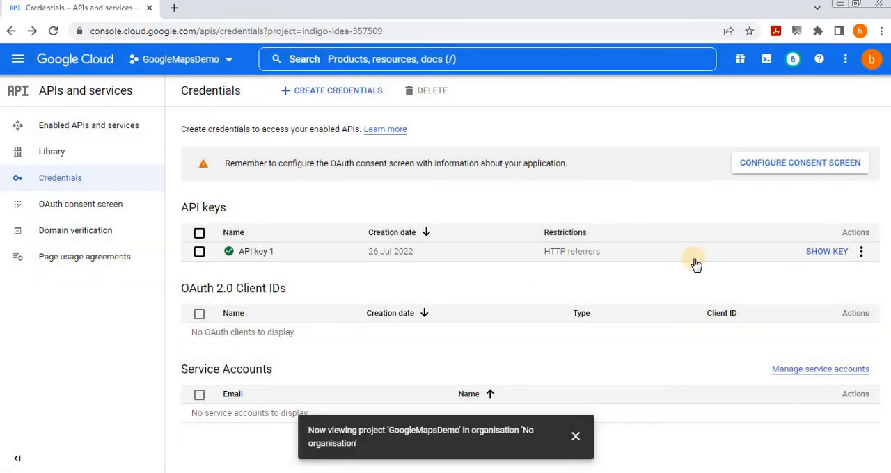
mouse_move(702, 263)
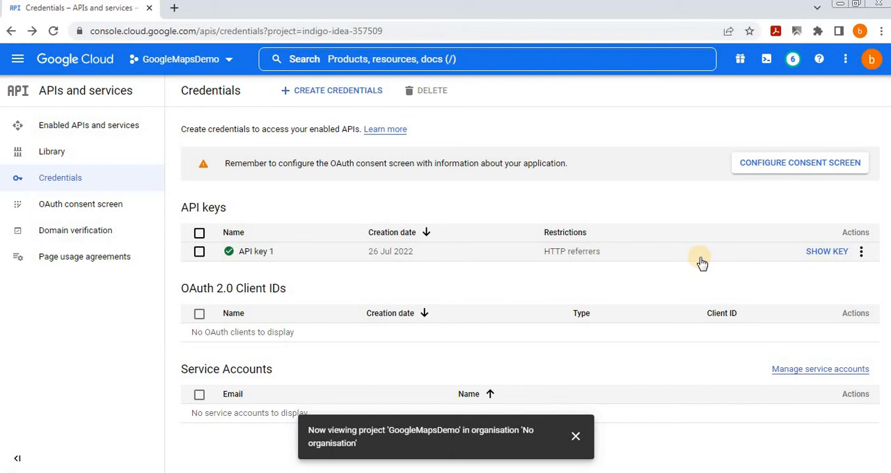
mouse_move(658, 261)
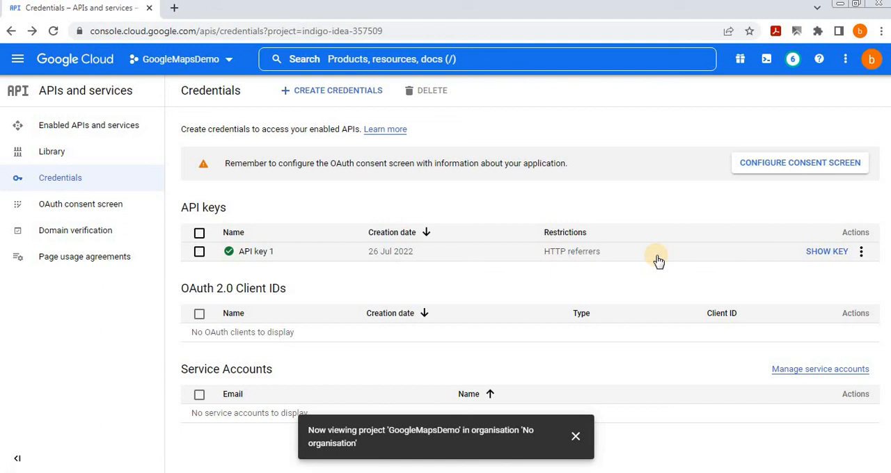
mouse_move(348, 251)
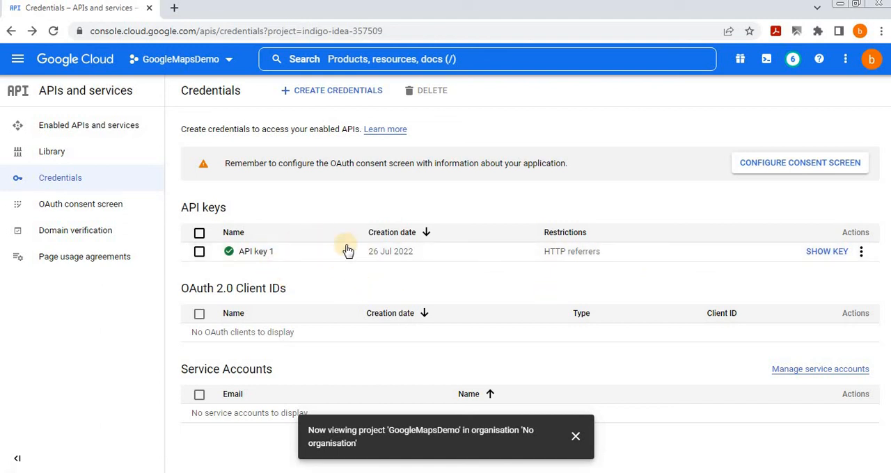
mouse_move(50, 151)
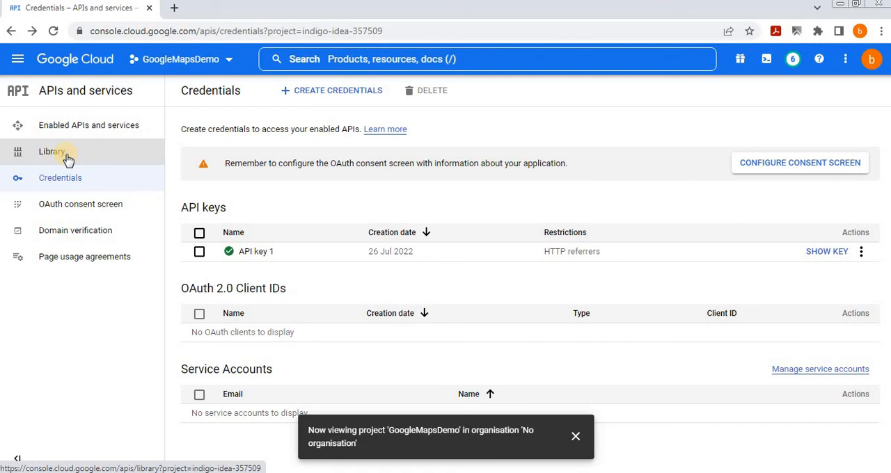
mouse_move(104, 154)
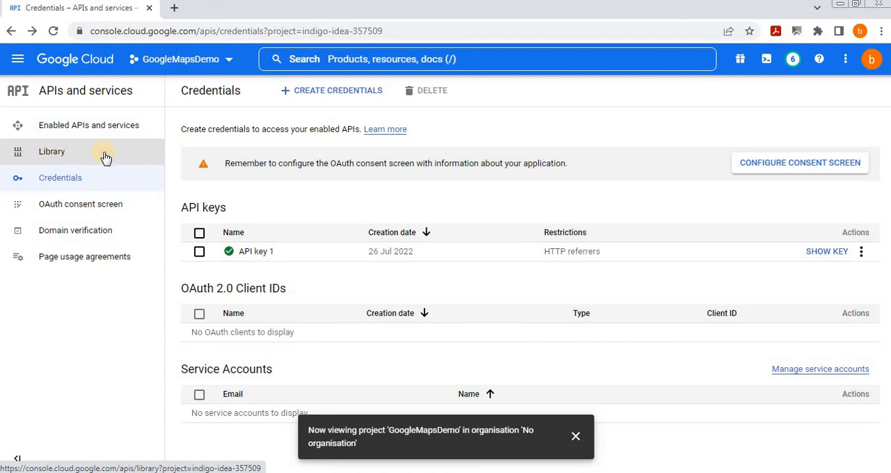
mouse_move(493, 202)
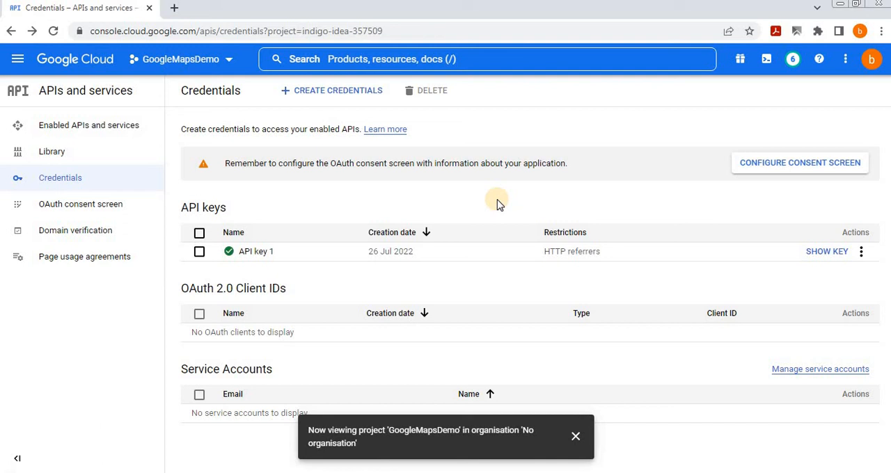
mouse_move(337, 203)
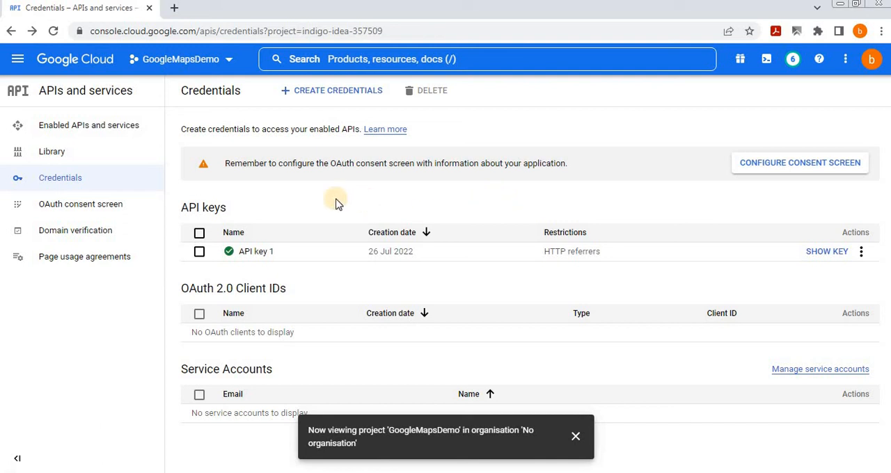